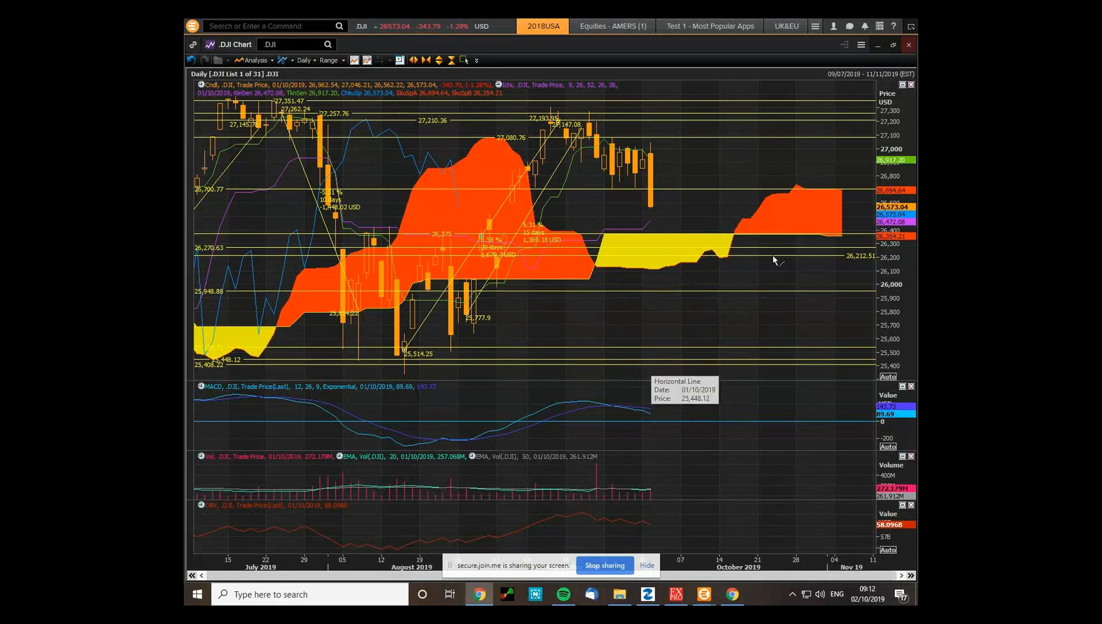
mouse_move(687, 332)
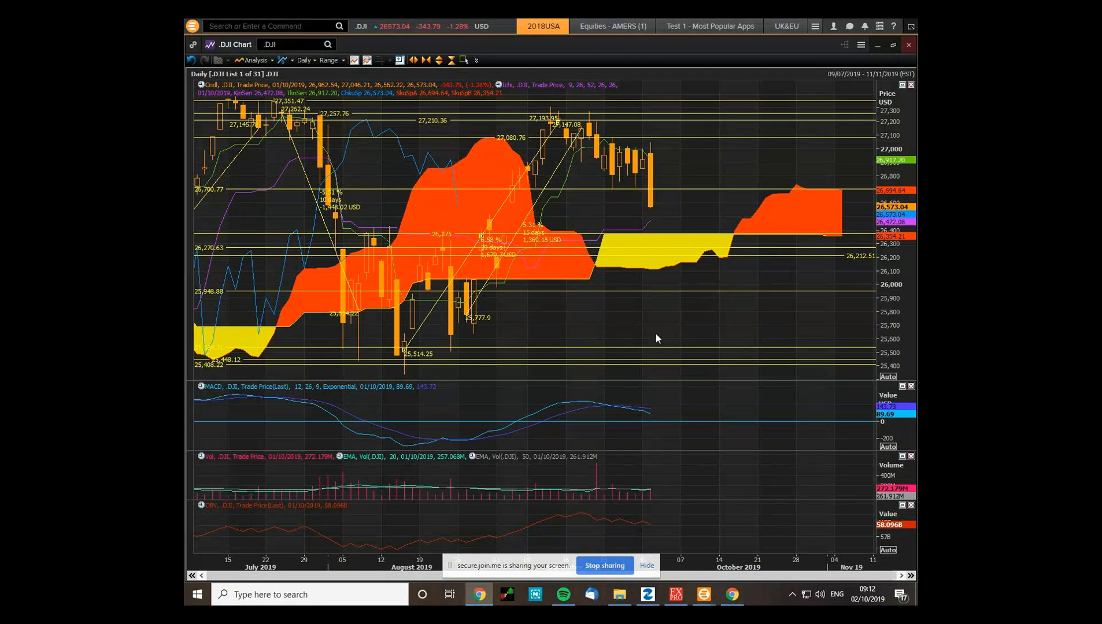
mouse_move(659, 339)
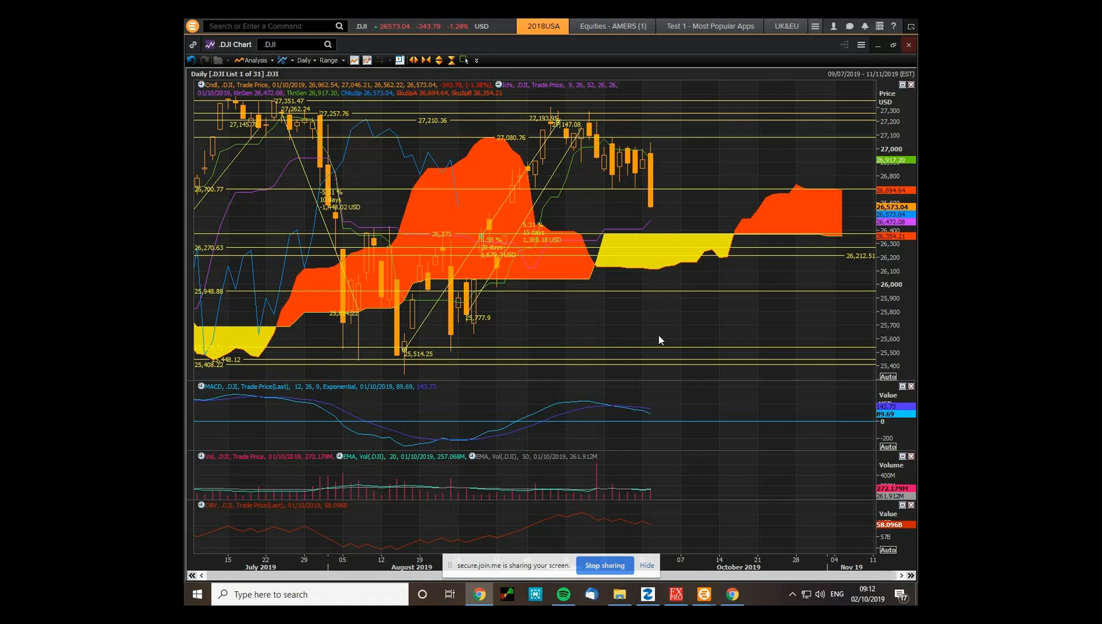
mouse_move(225, 134)
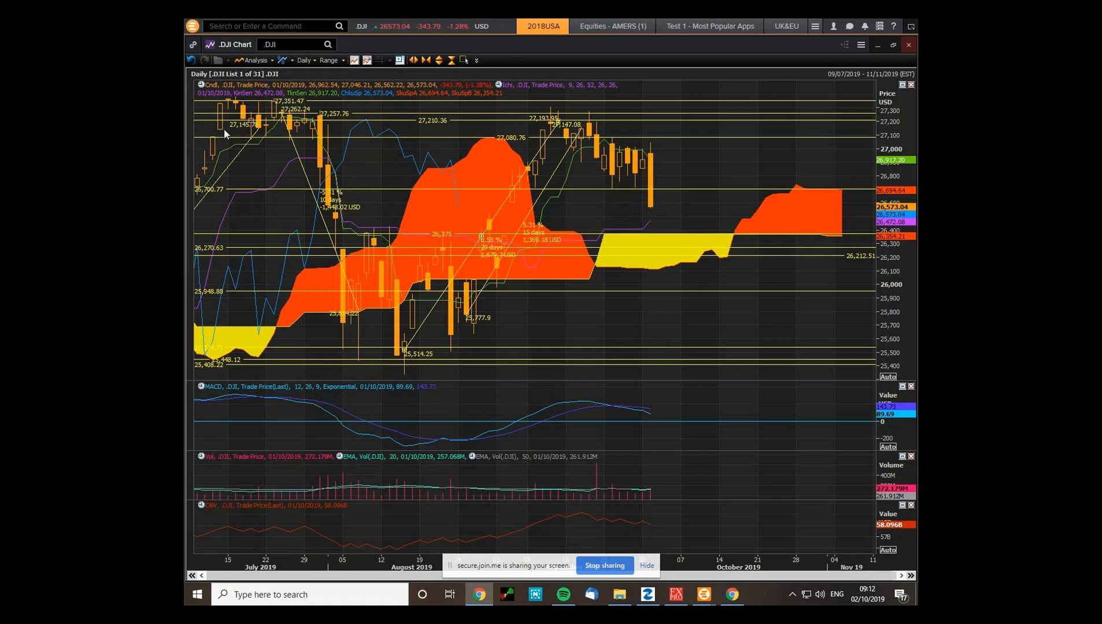
mouse_move(642, 380)
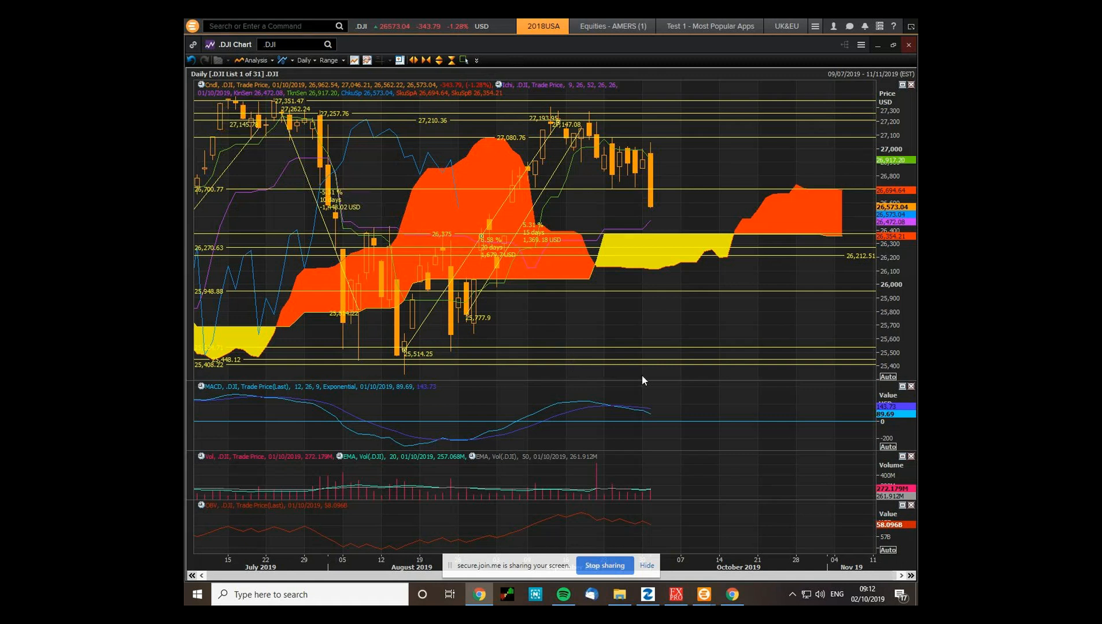
mouse_move(719, 377)
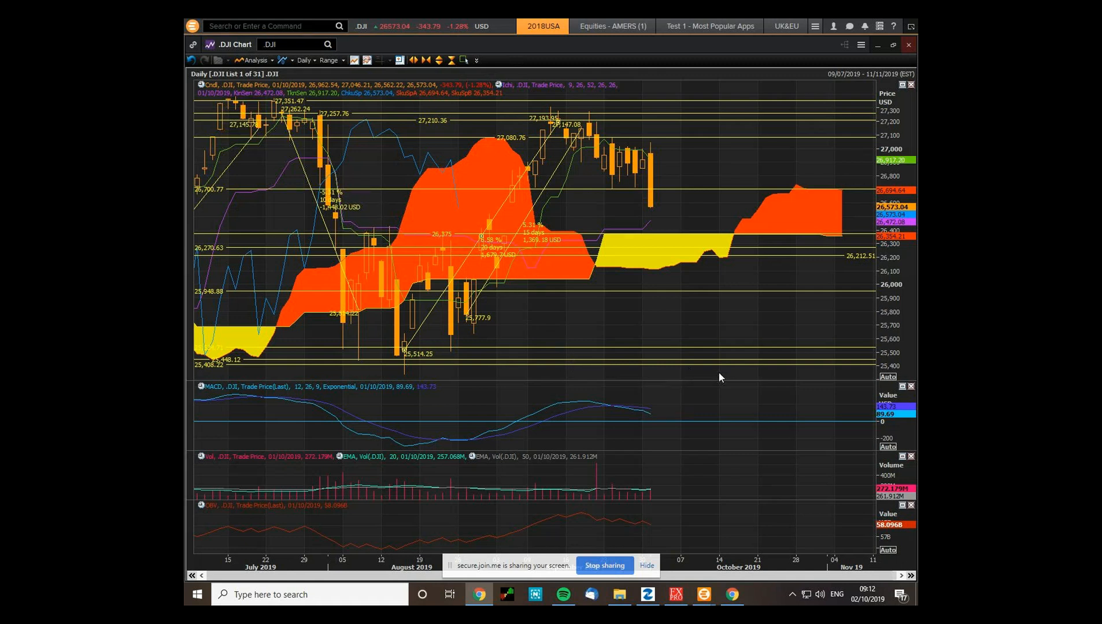
mouse_move(709, 345)
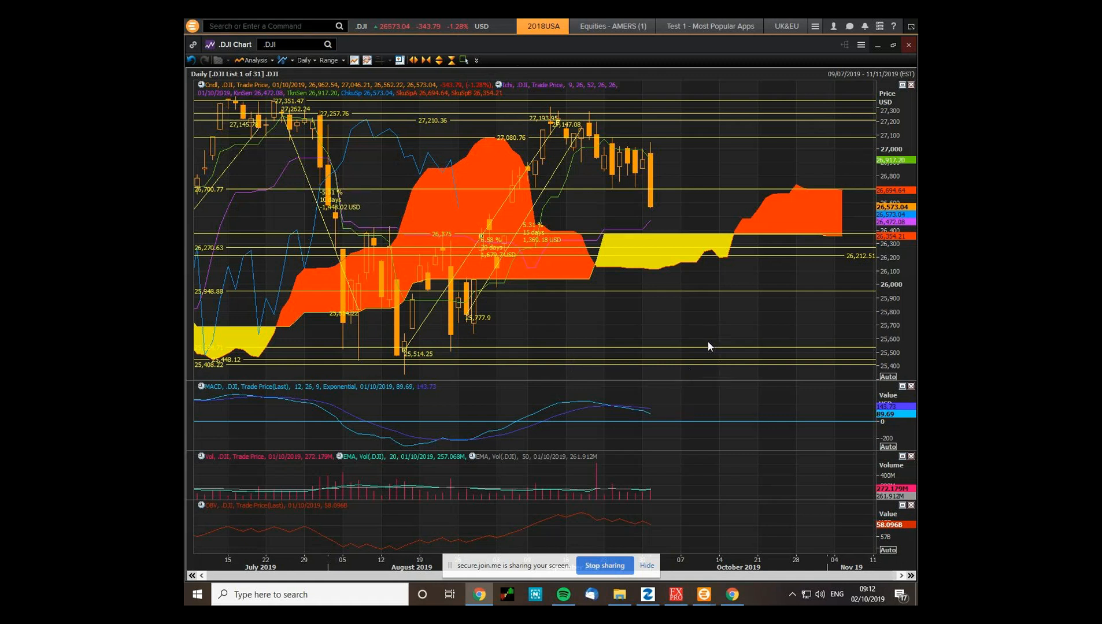
mouse_move(705, 348)
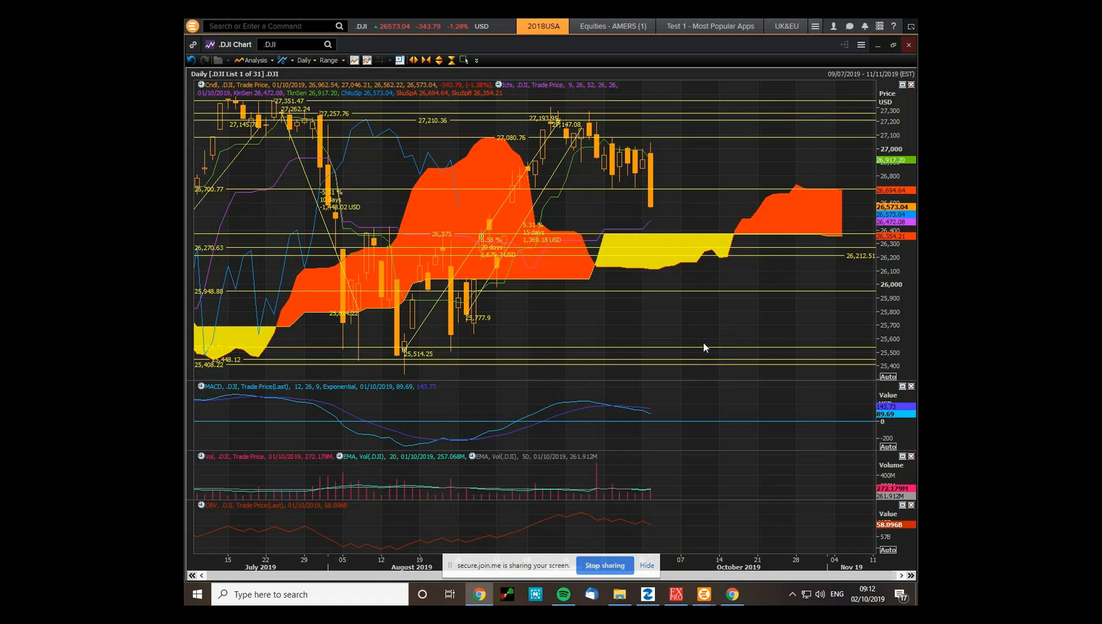
mouse_move(631, 315)
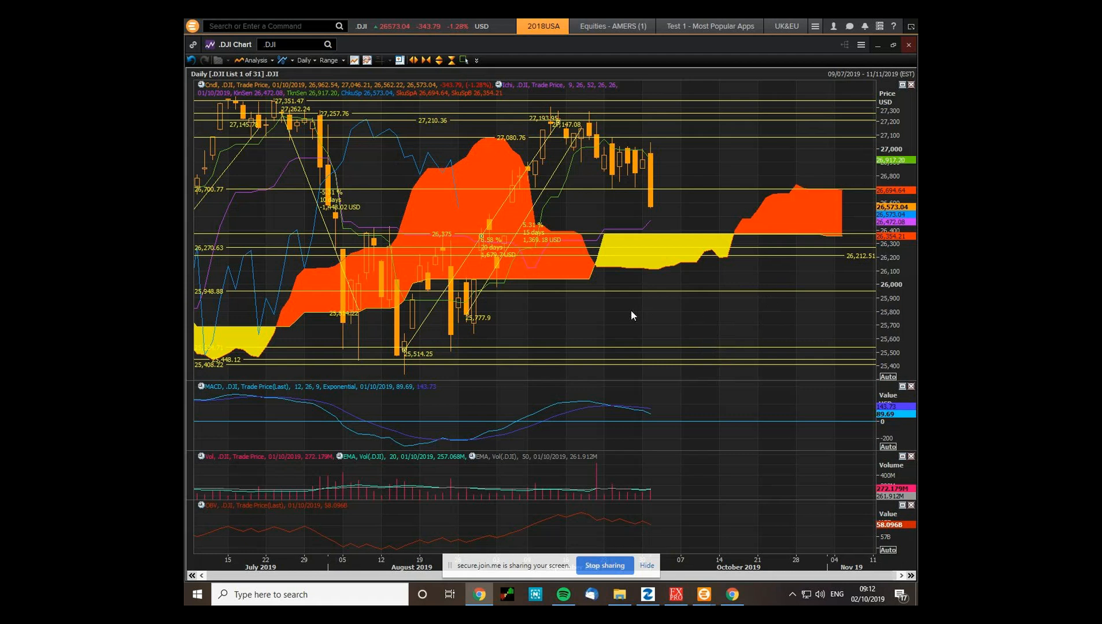
mouse_move(766, 325)
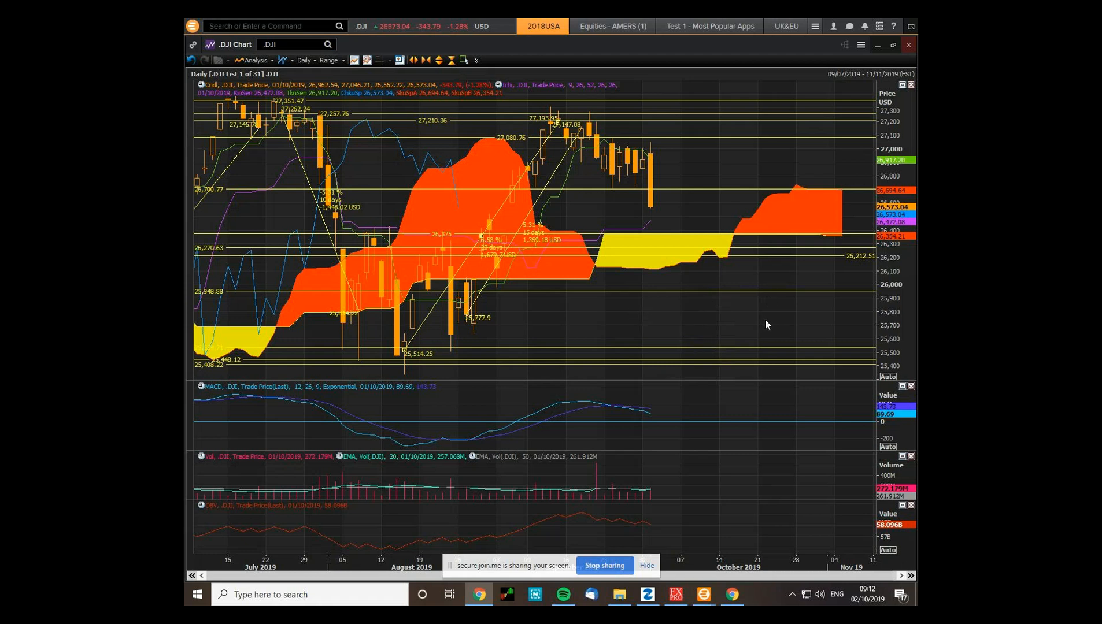
mouse_move(735, 255)
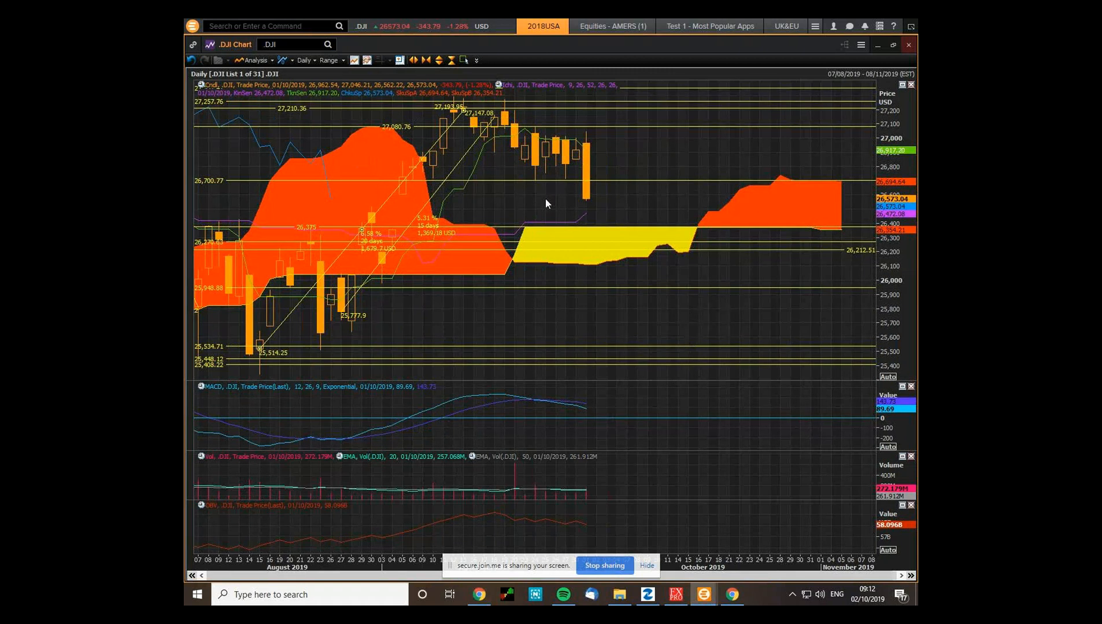
mouse_move(539, 225)
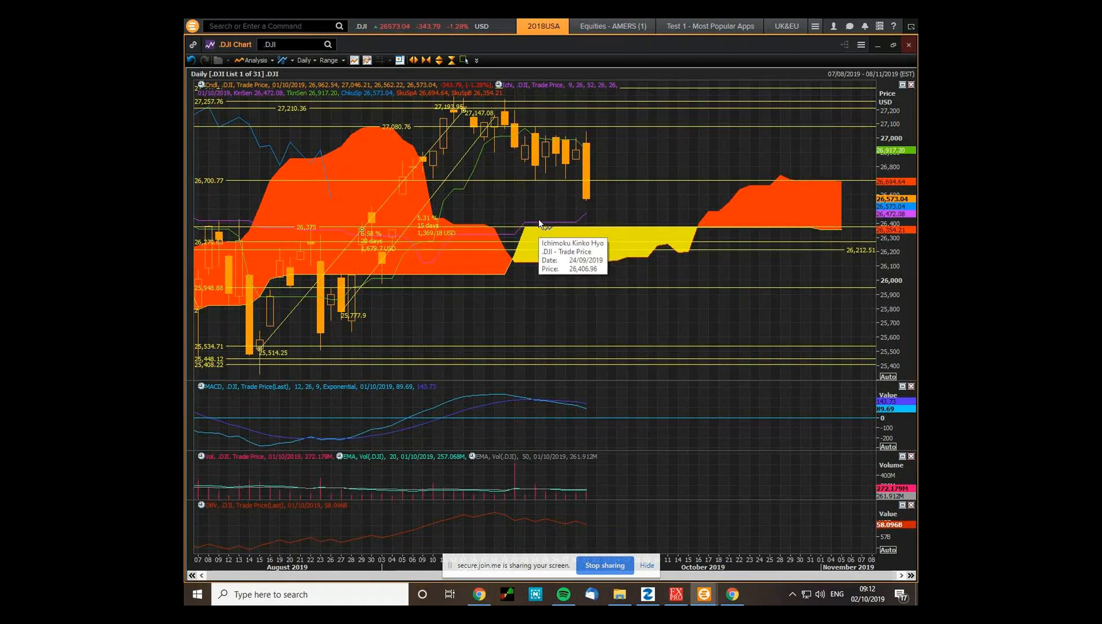
mouse_move(555, 225)
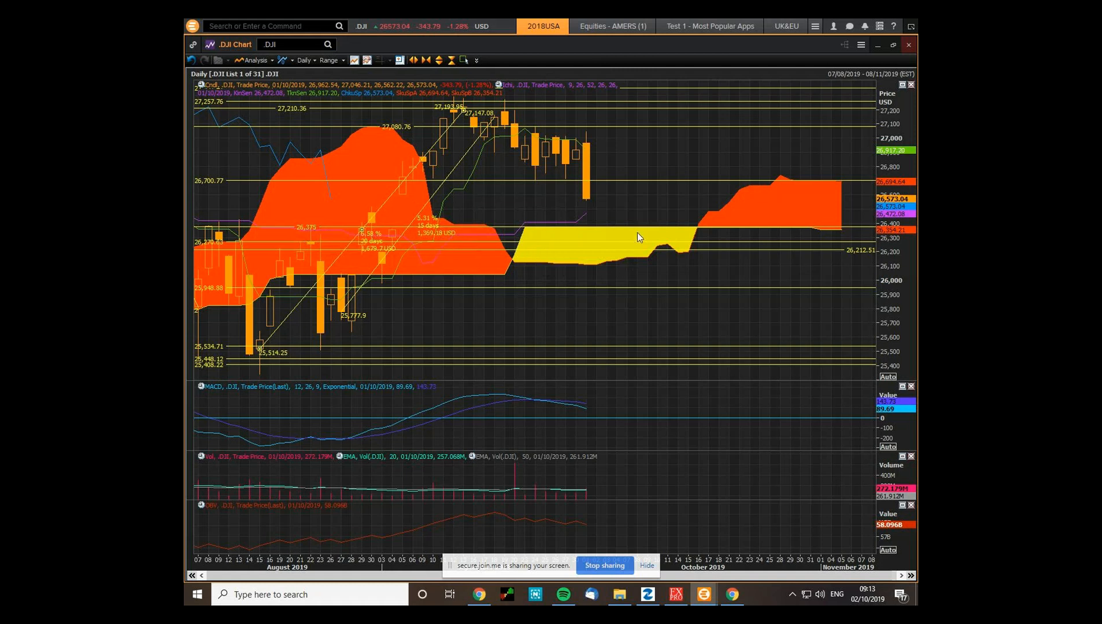
mouse_move(601, 234)
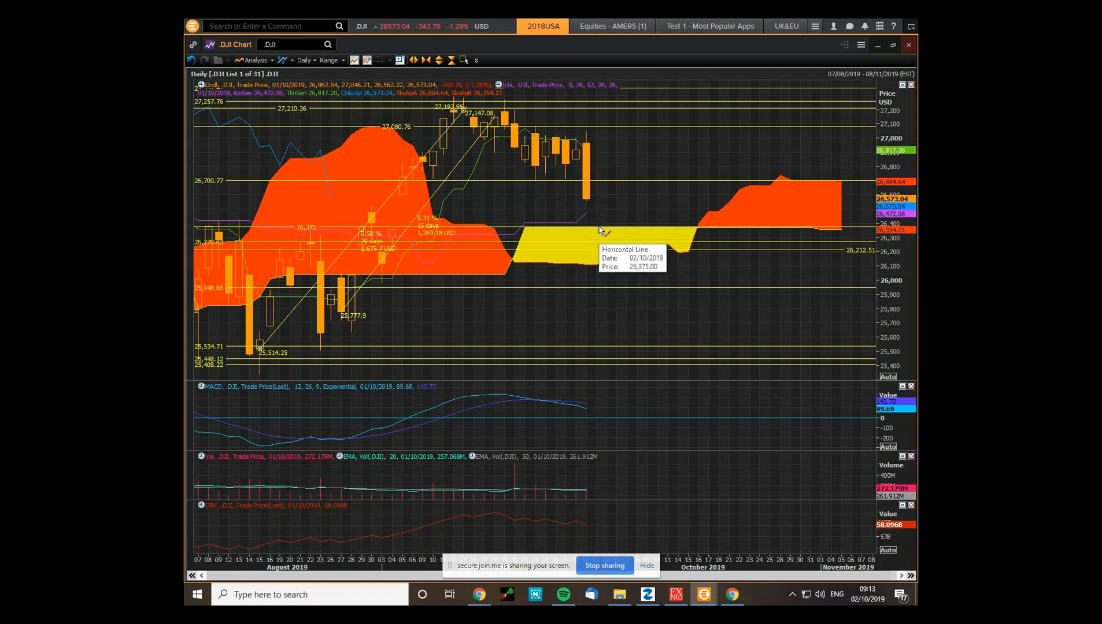
mouse_move(626, 236)
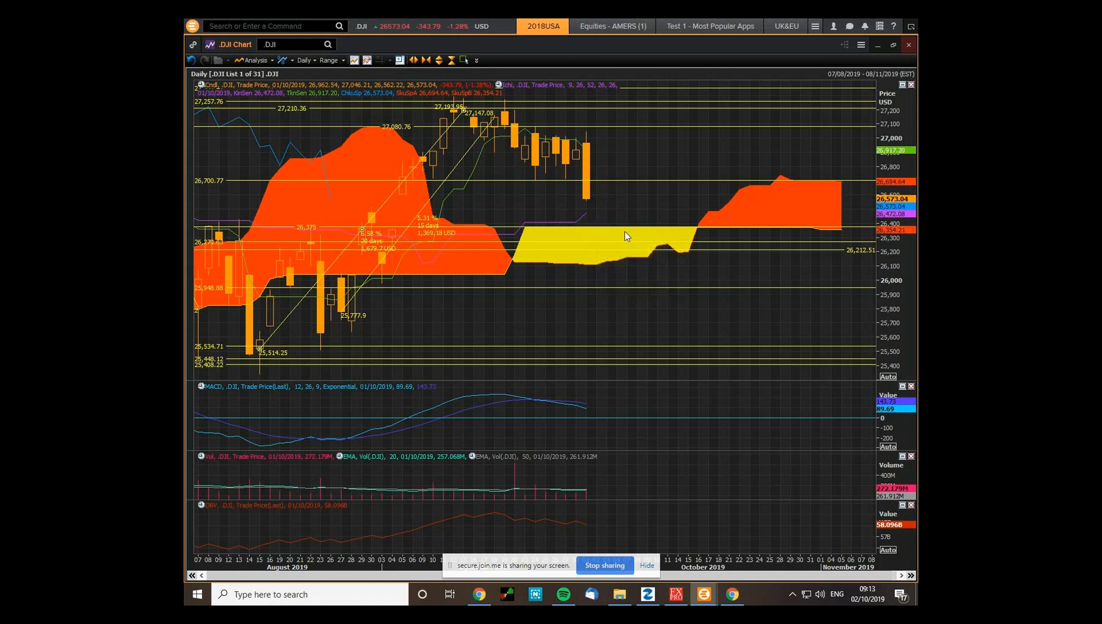
mouse_move(596, 237)
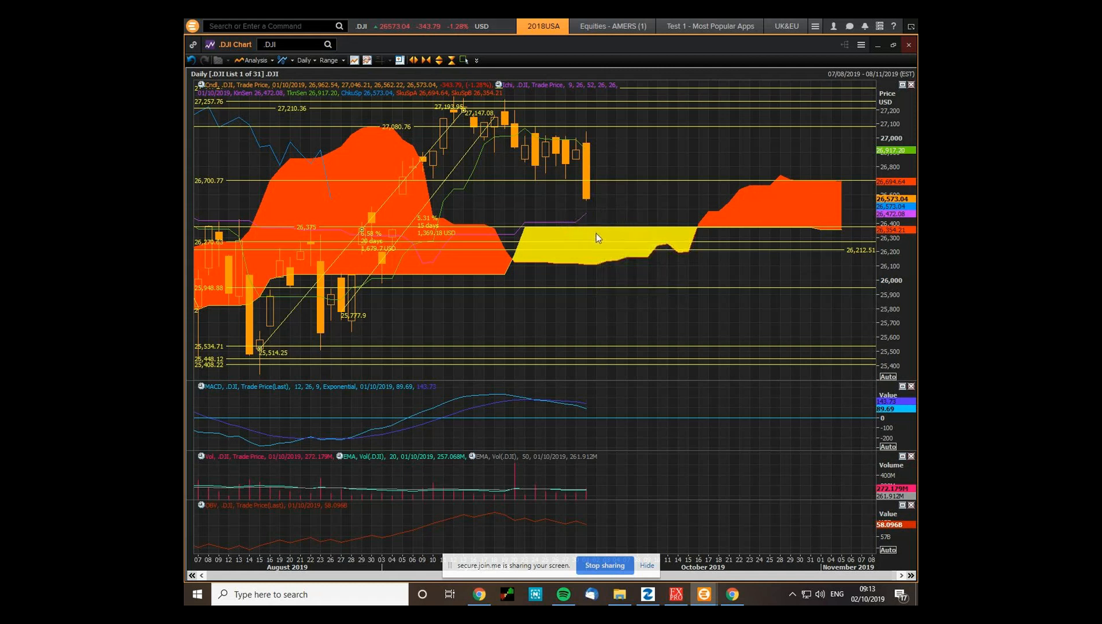
mouse_move(586, 269)
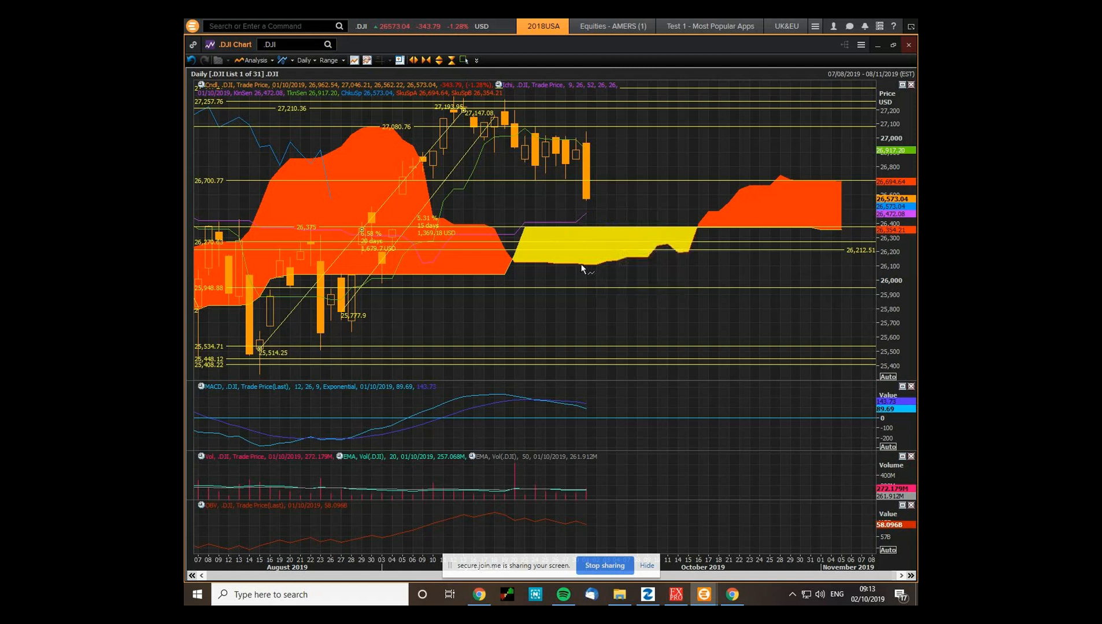
mouse_move(581, 270)
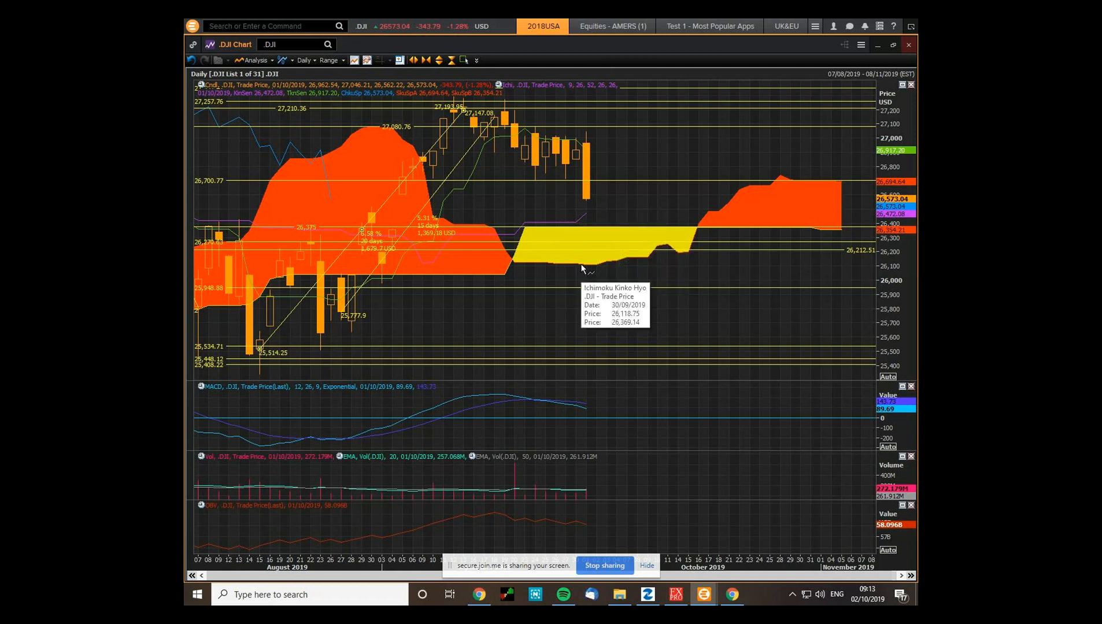
mouse_move(581, 268)
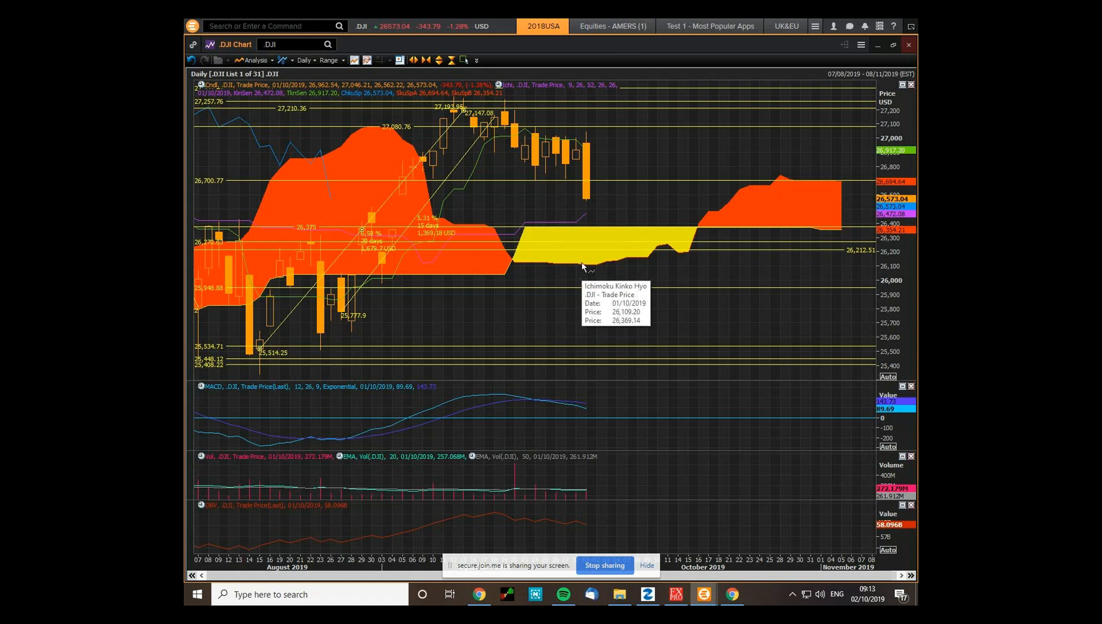
mouse_move(573, 268)
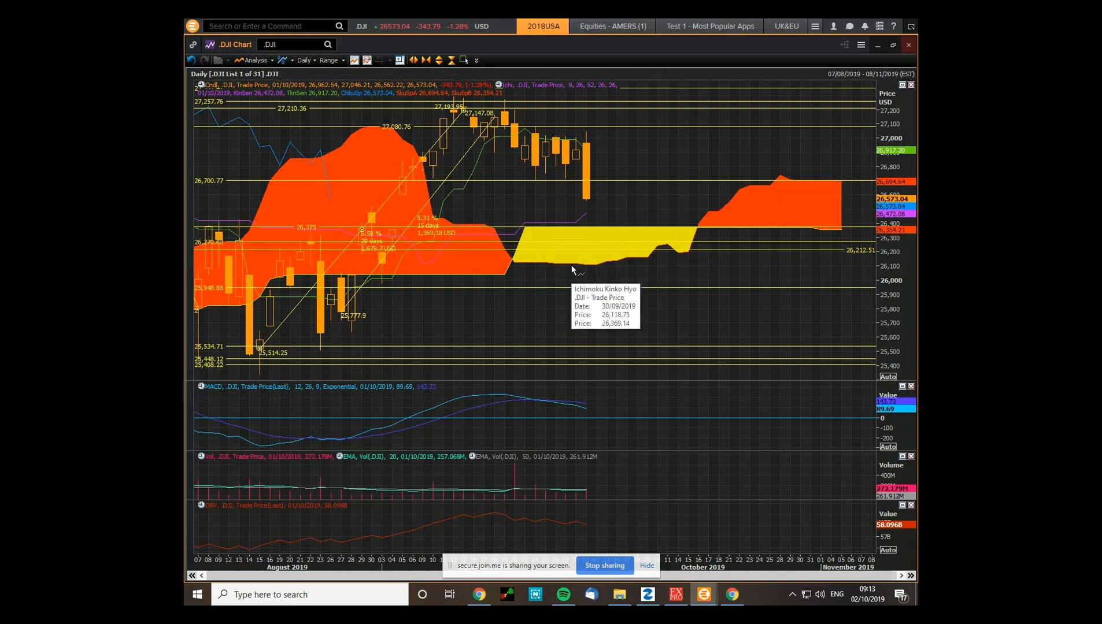
mouse_move(561, 272)
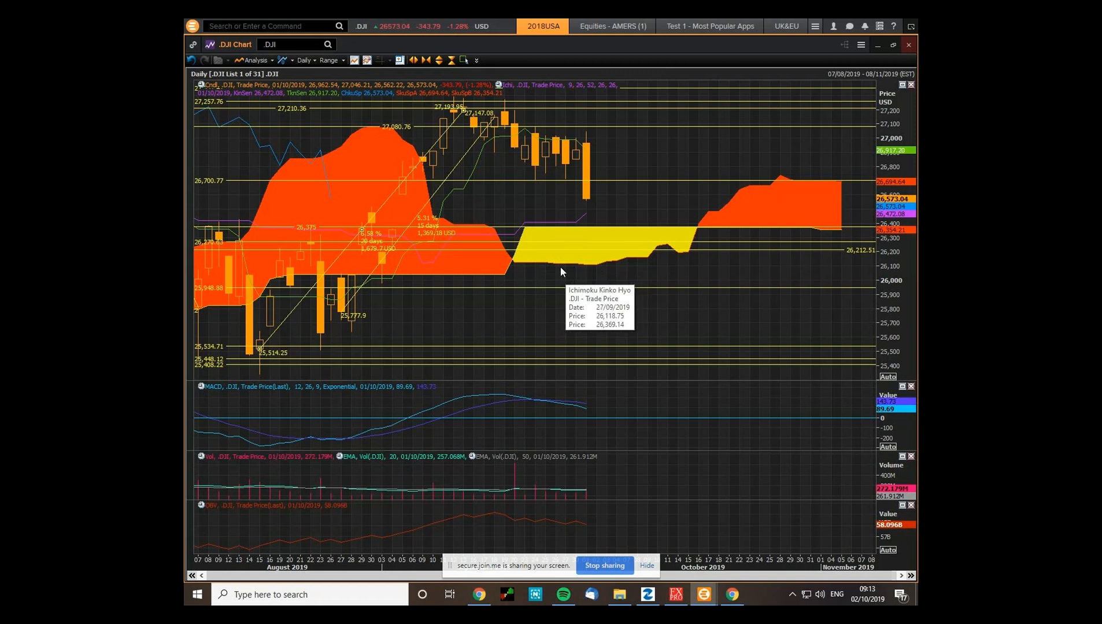
mouse_move(571, 235)
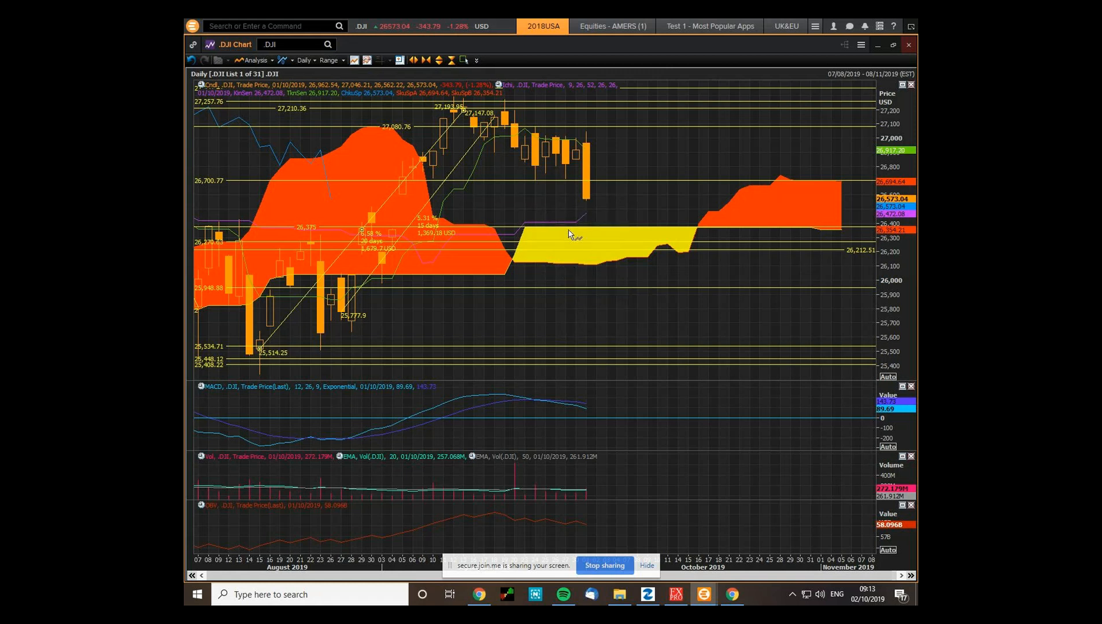
mouse_move(587, 232)
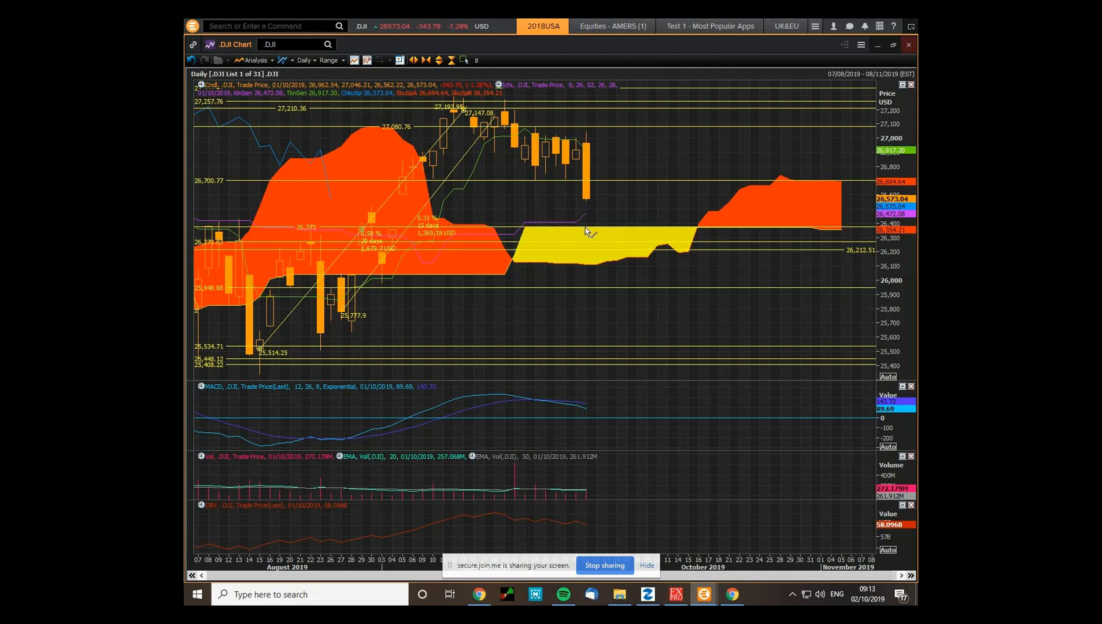
mouse_move(527, 227)
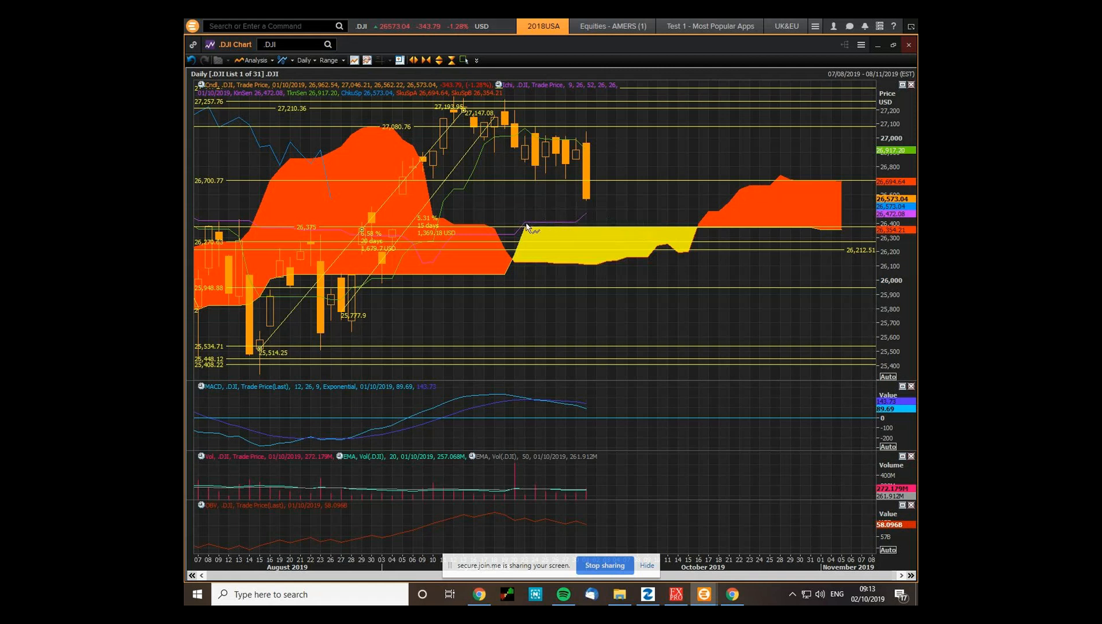
mouse_move(580, 230)
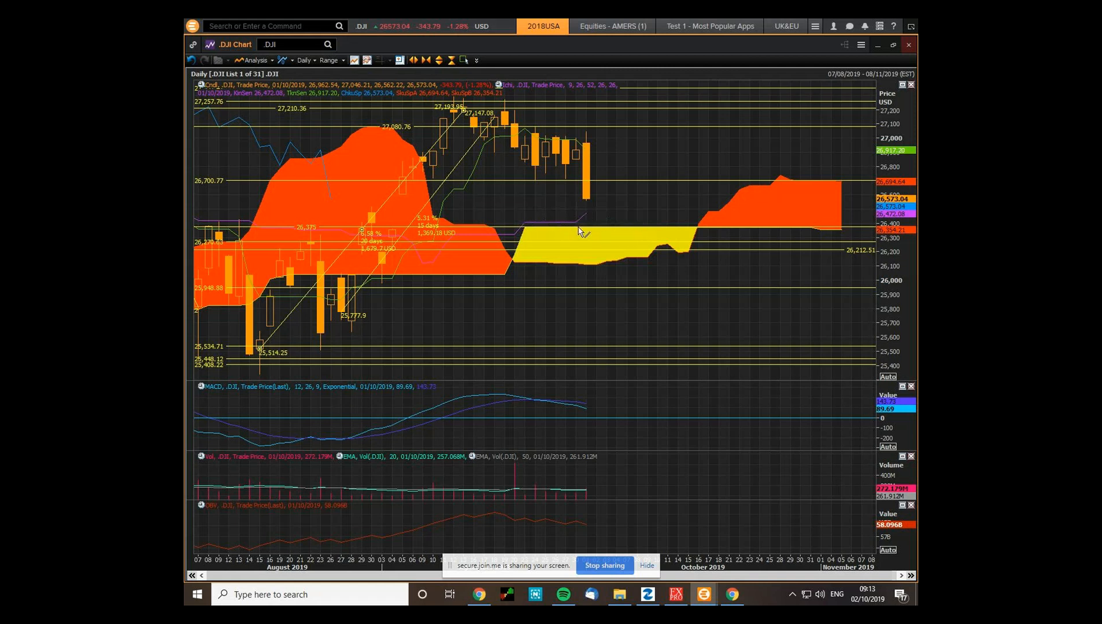
mouse_move(812, 186)
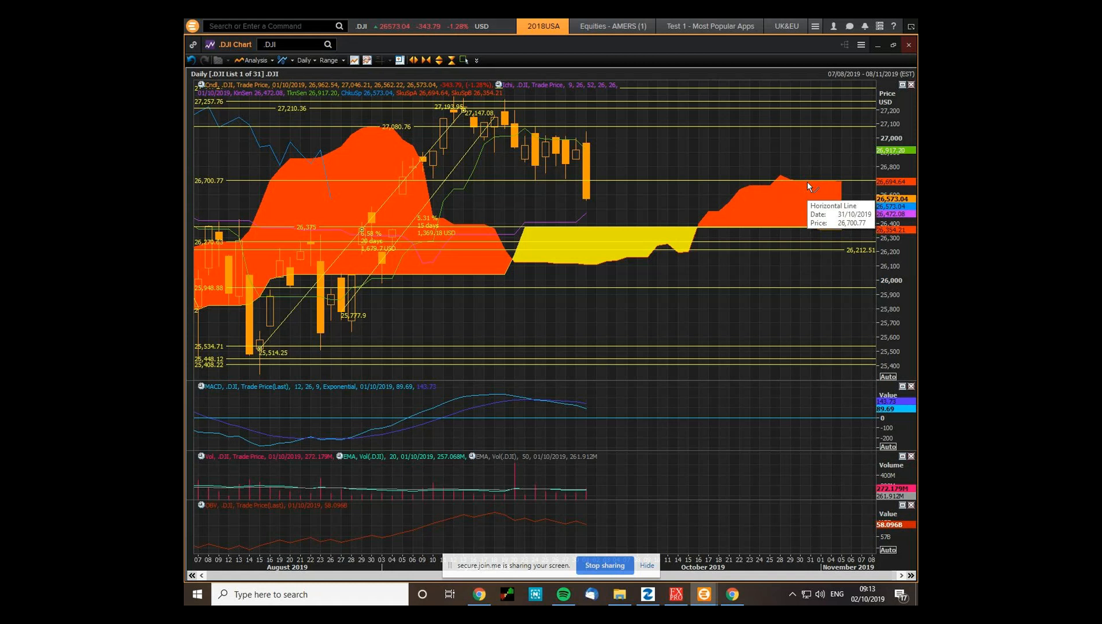
mouse_move(583, 225)
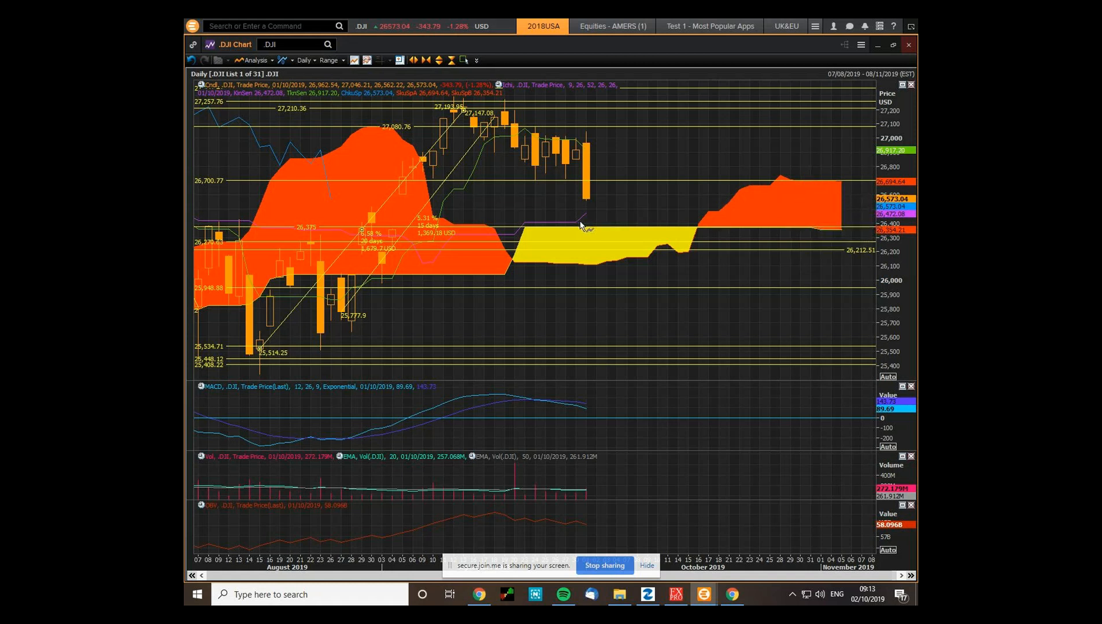
mouse_move(582, 225)
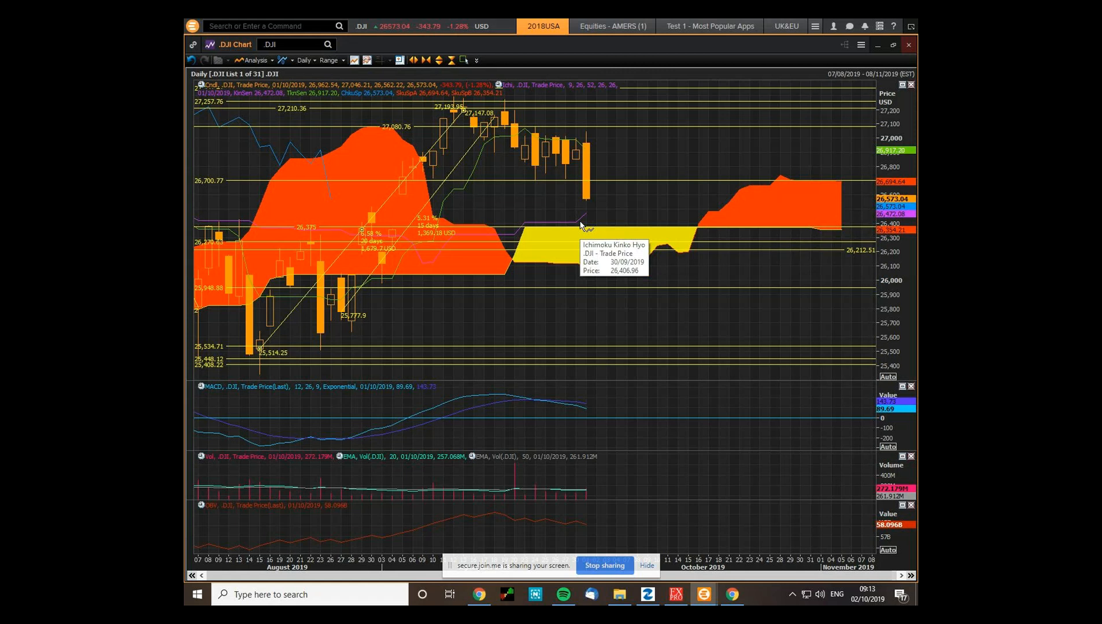
mouse_move(629, 235)
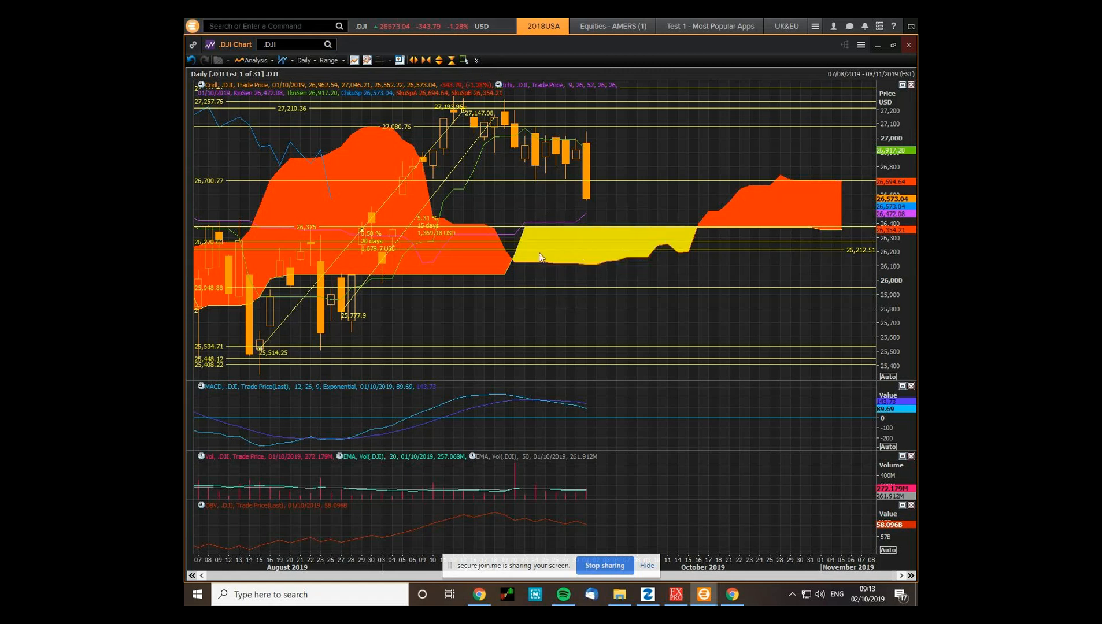
mouse_move(613, 242)
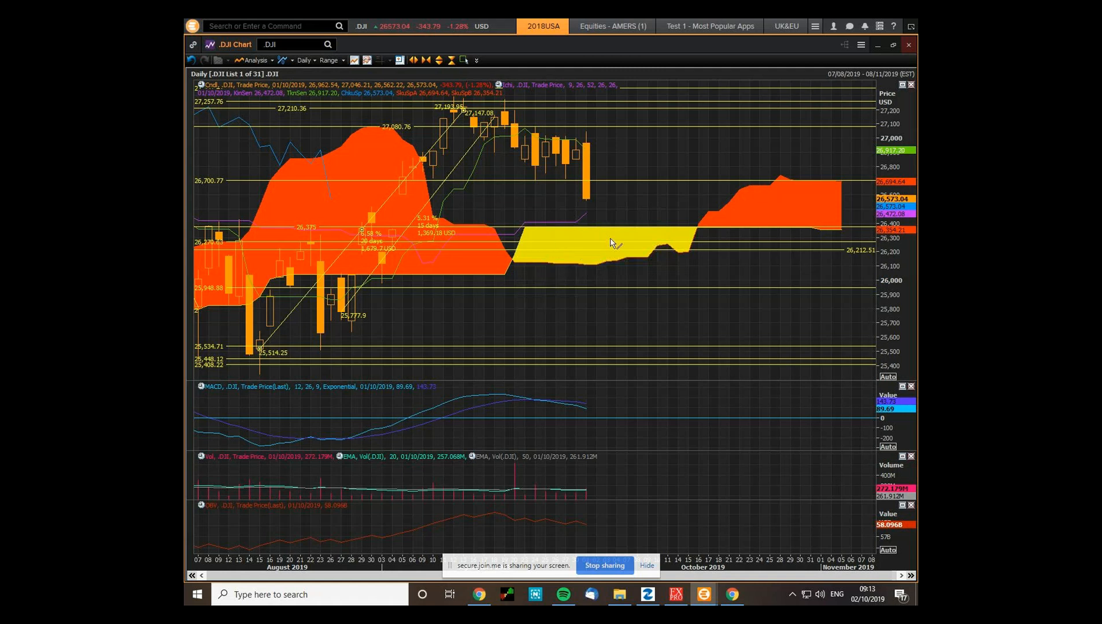
mouse_move(516, 232)
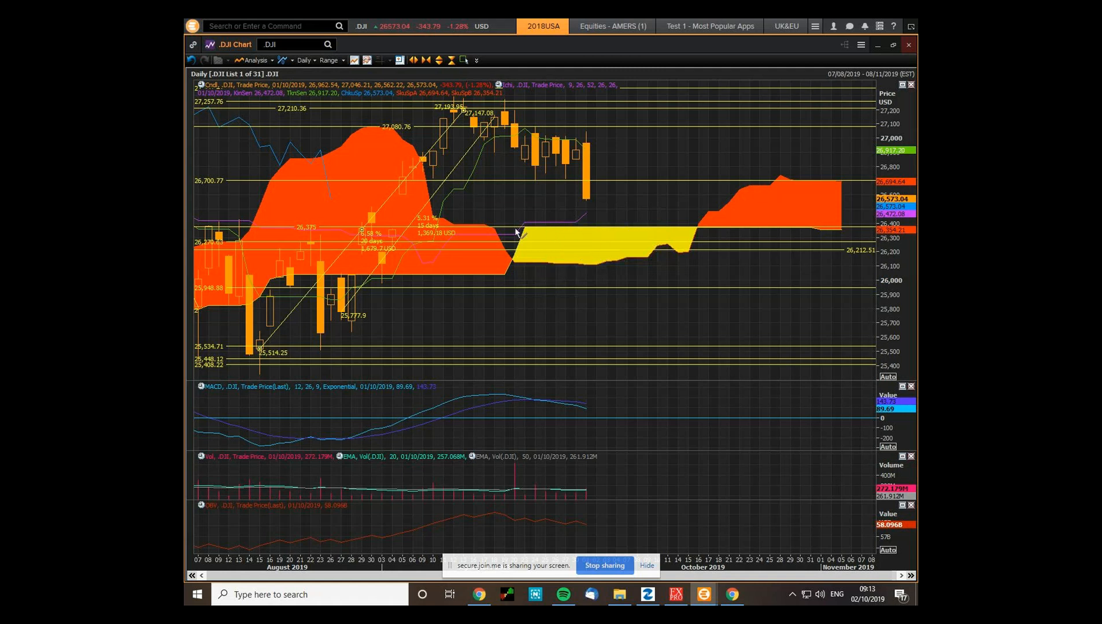
mouse_move(625, 246)
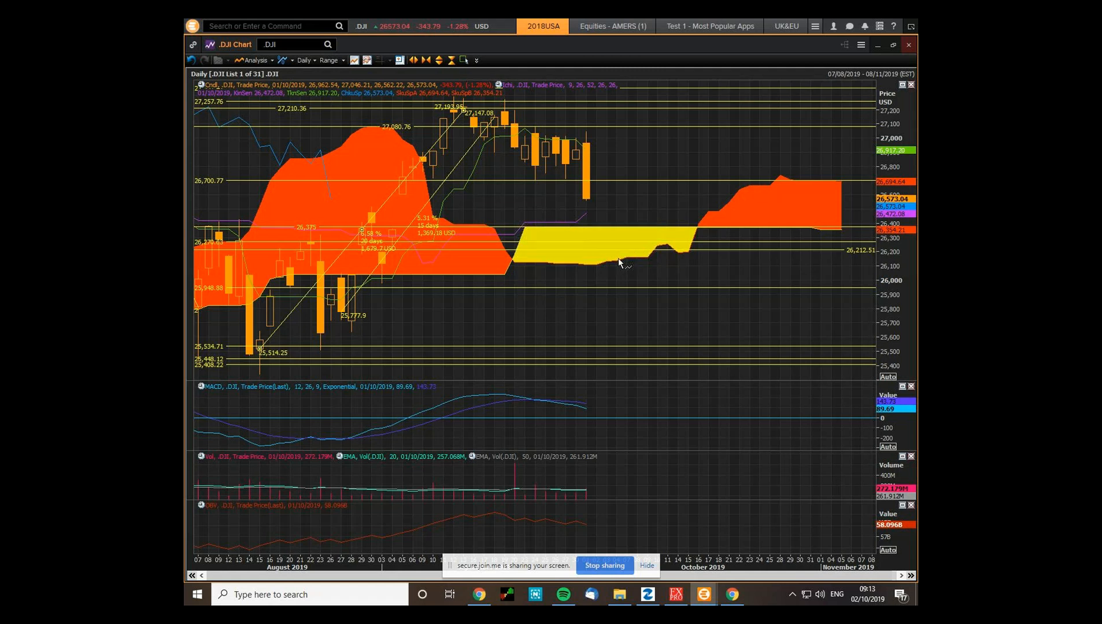
mouse_move(637, 268)
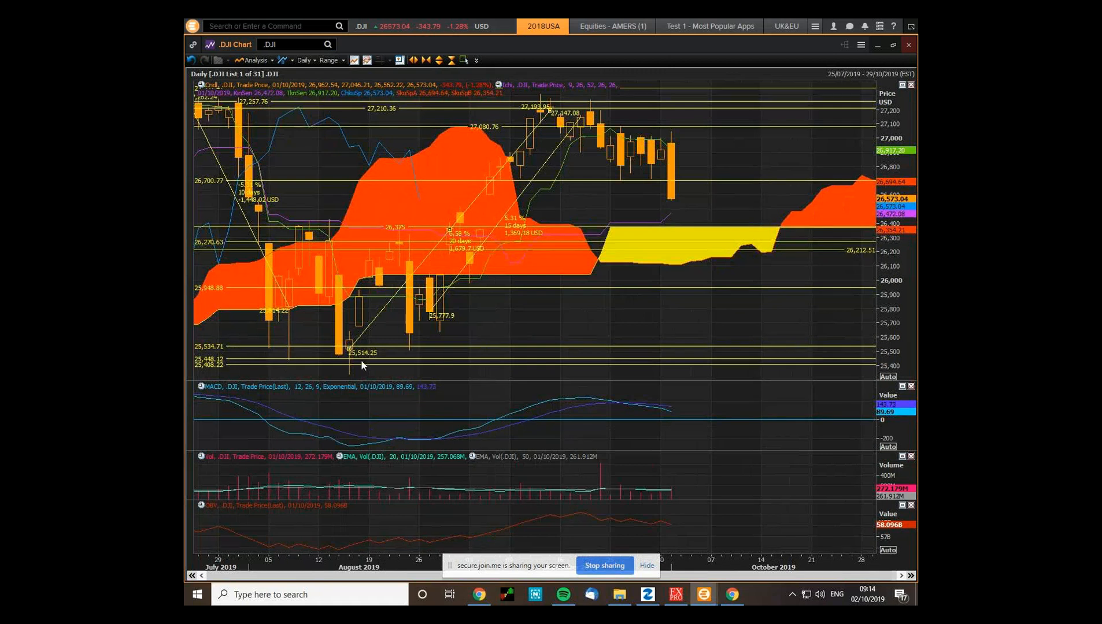
mouse_move(284, 373)
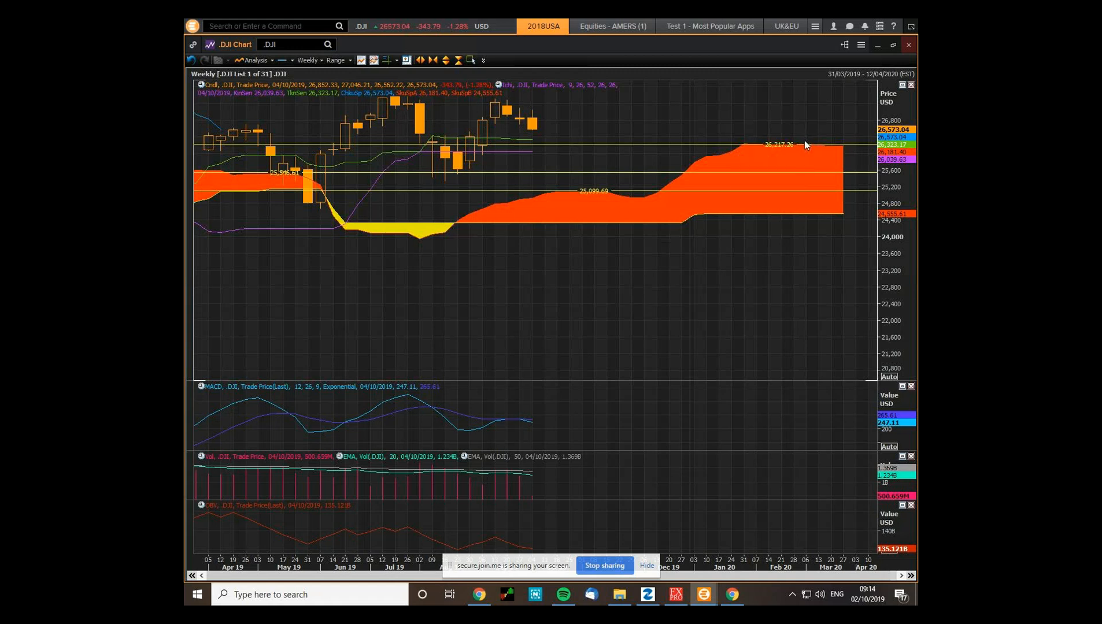
mouse_move(776, 155)
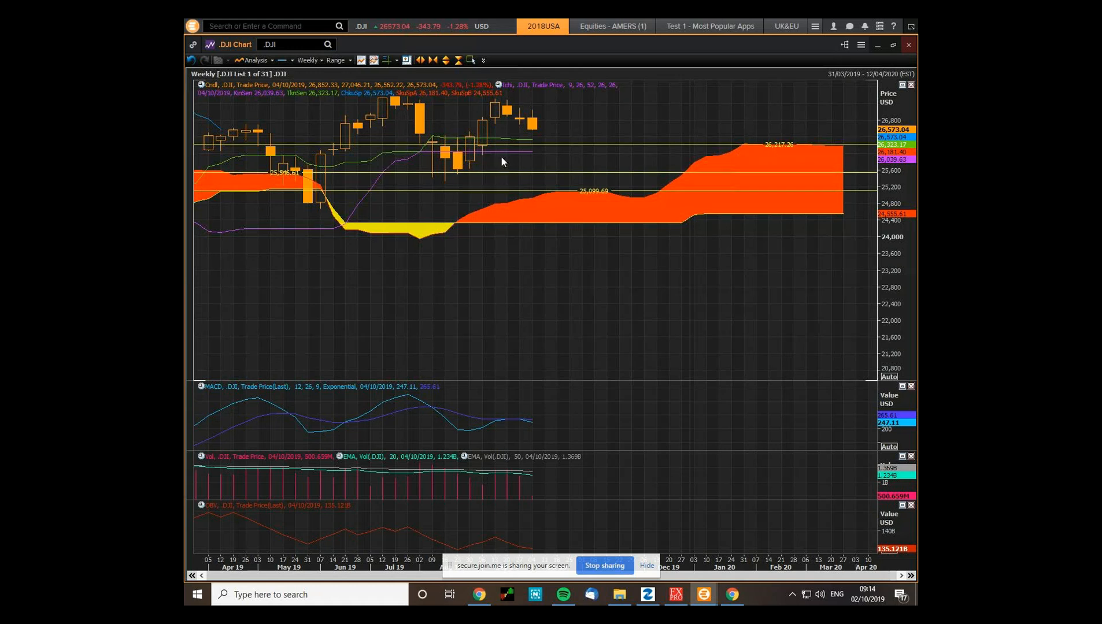
mouse_move(509, 158)
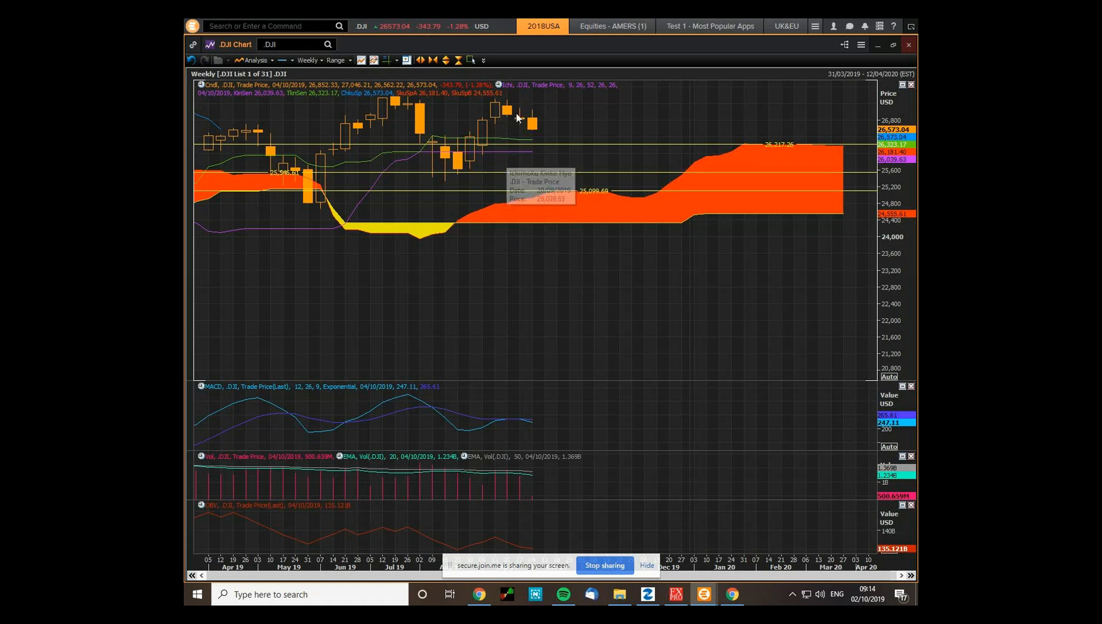
mouse_move(534, 139)
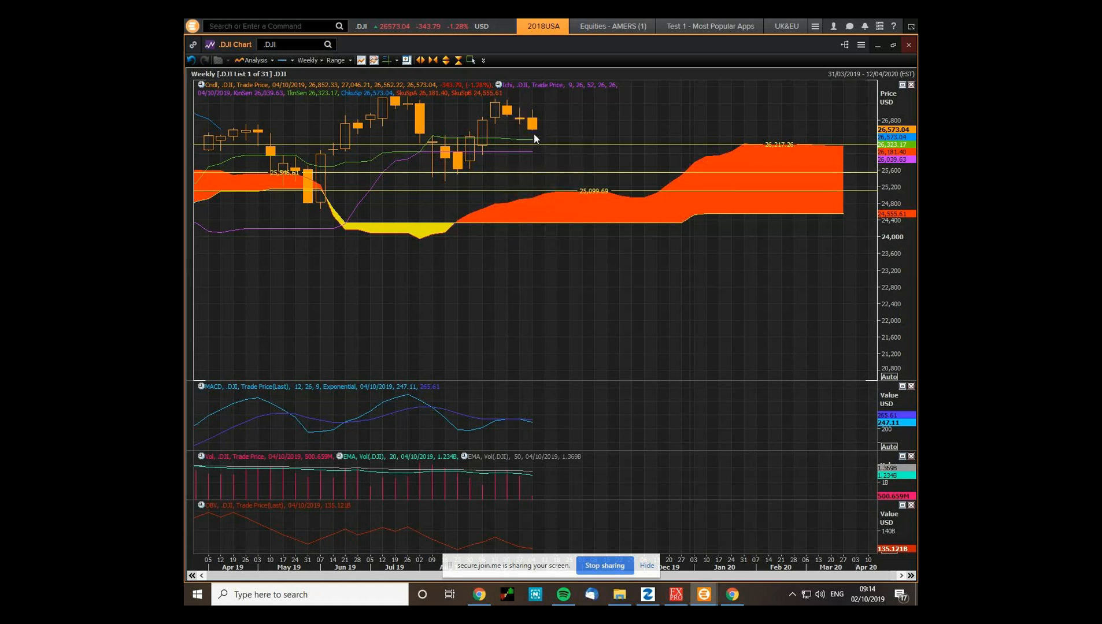
mouse_move(554, 146)
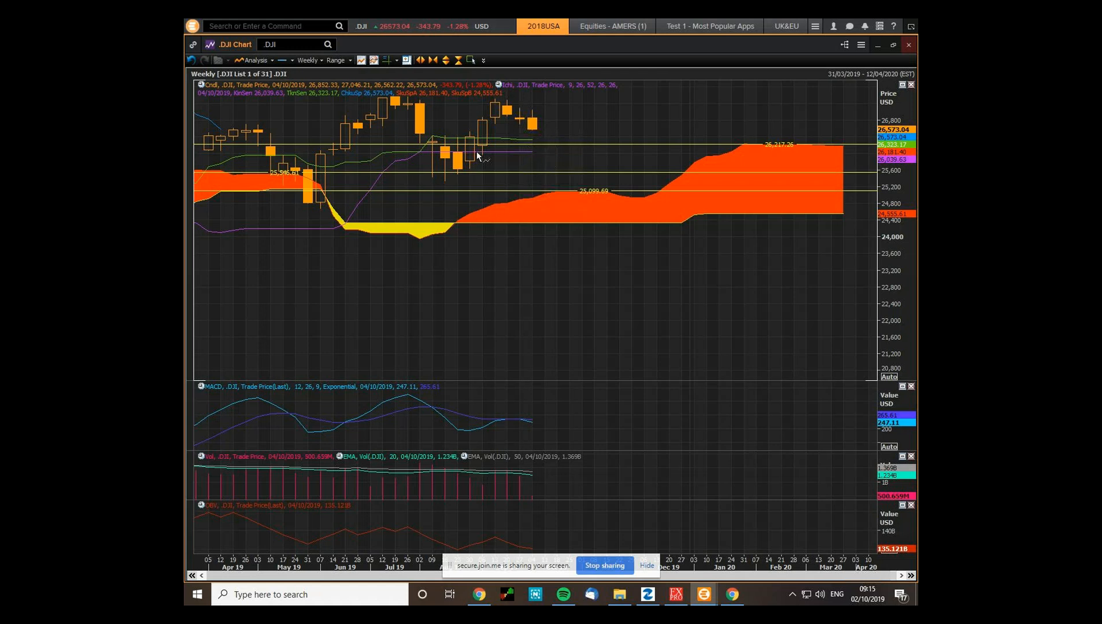
mouse_move(529, 163)
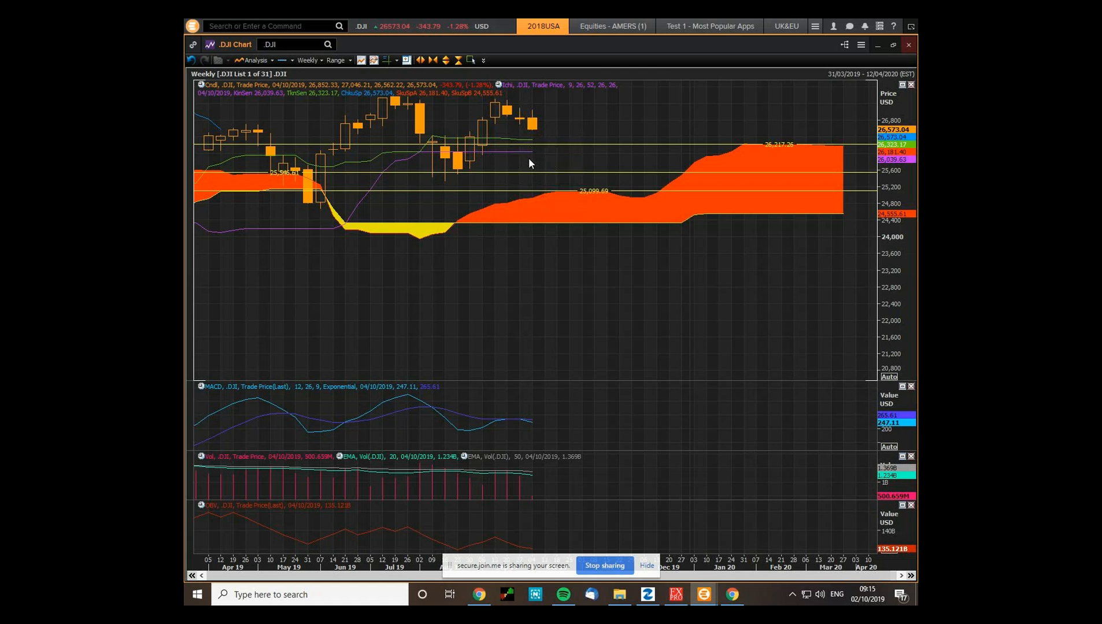
mouse_move(579, 160)
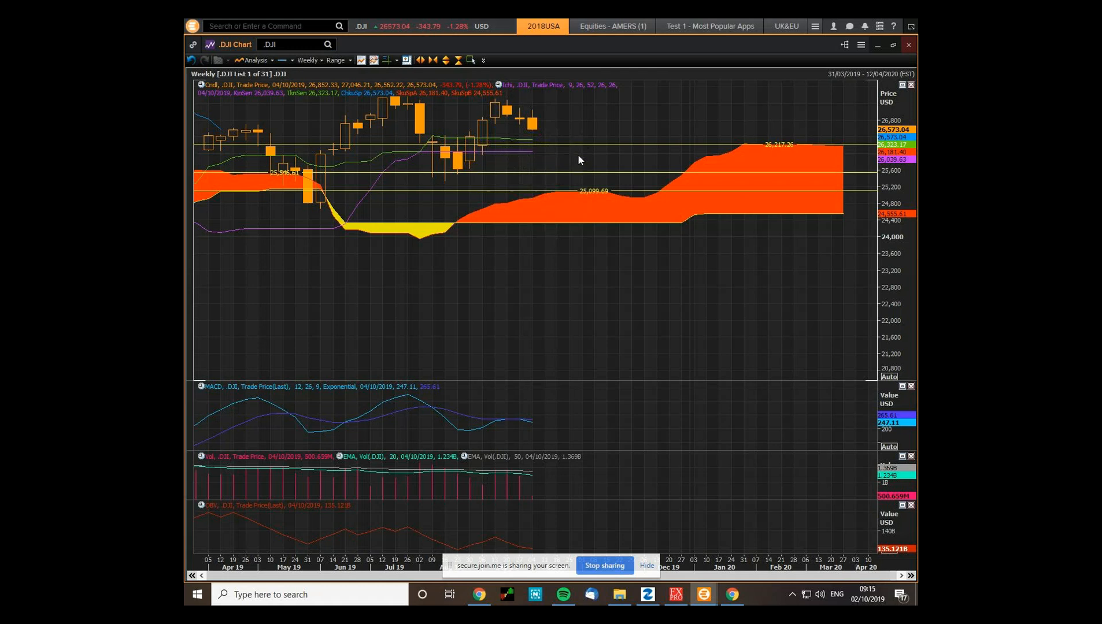
mouse_move(735, 164)
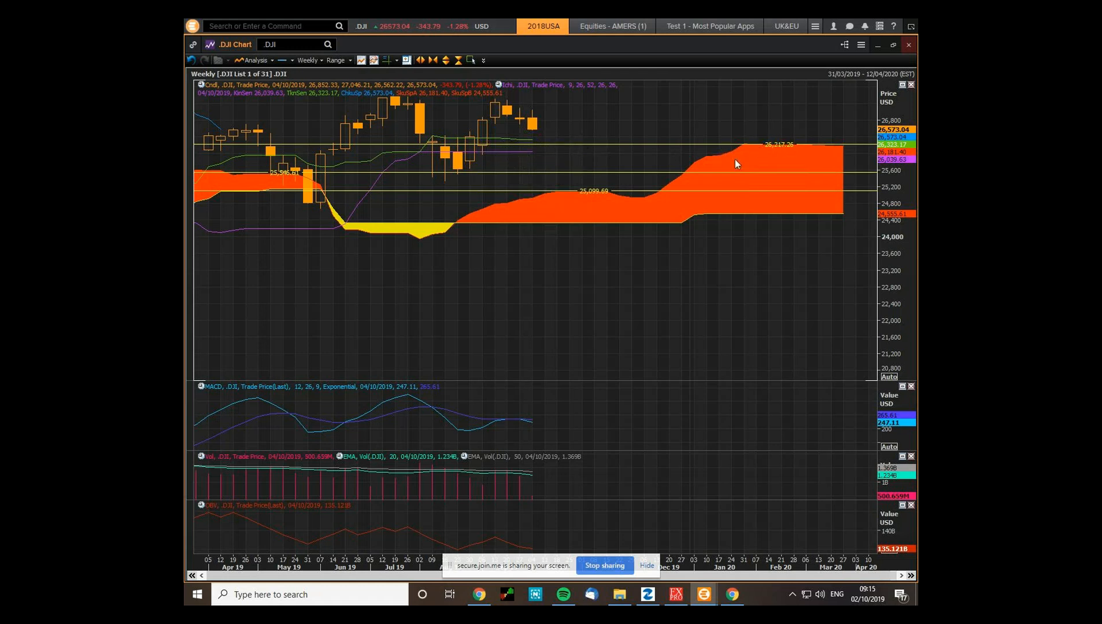
mouse_move(726, 165)
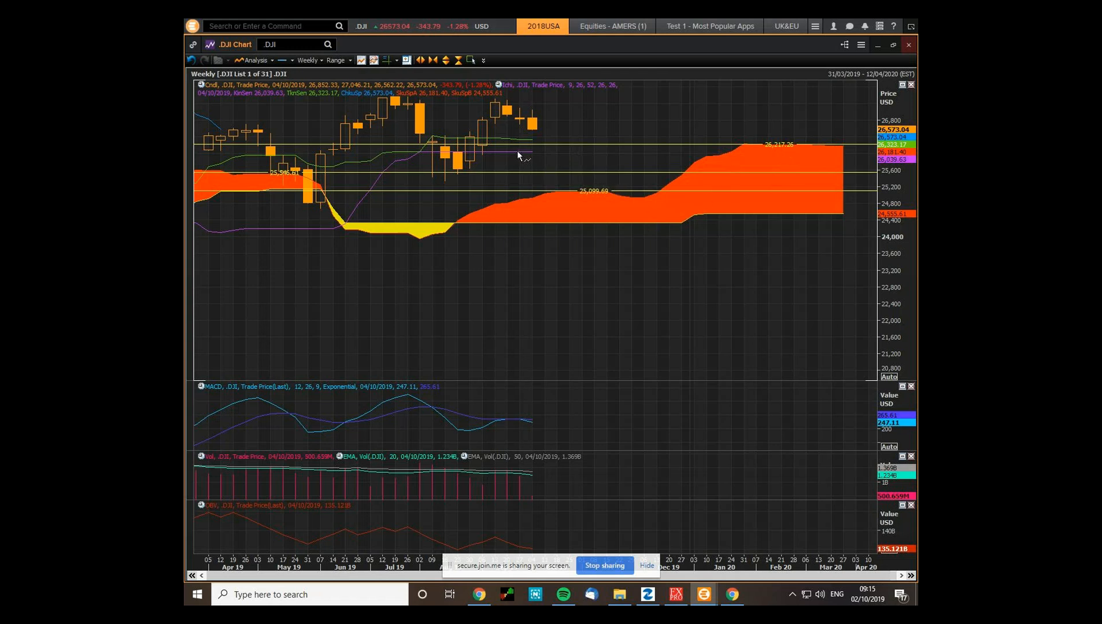
Place a horizontal support line at 26,026.47 on the weekly Dow Jones chart
left_click(283, 60)
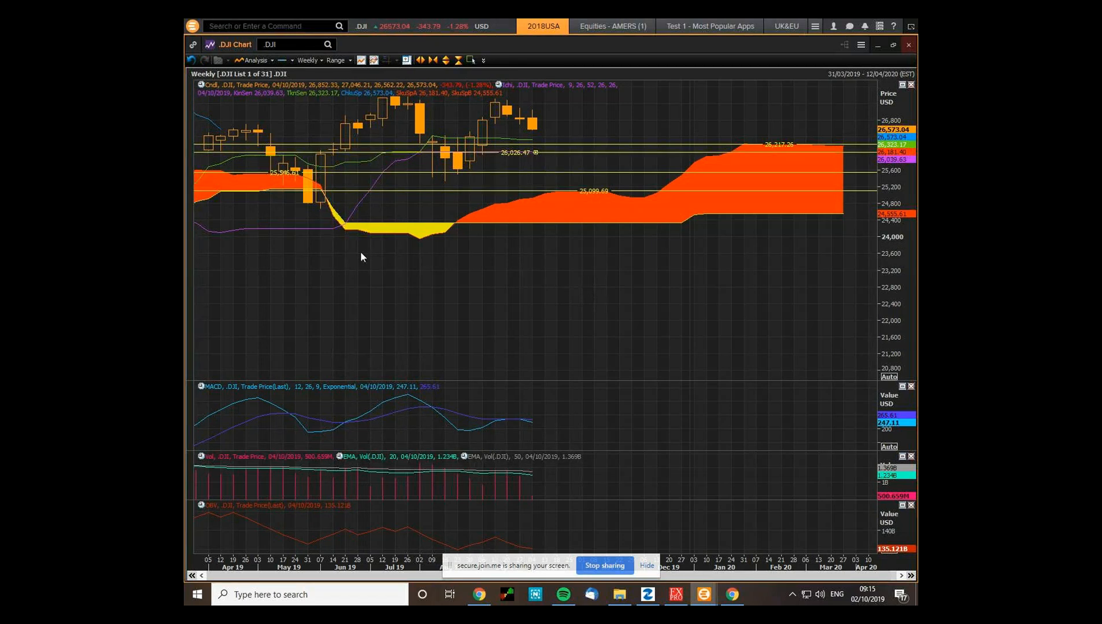
left_click(703, 594)
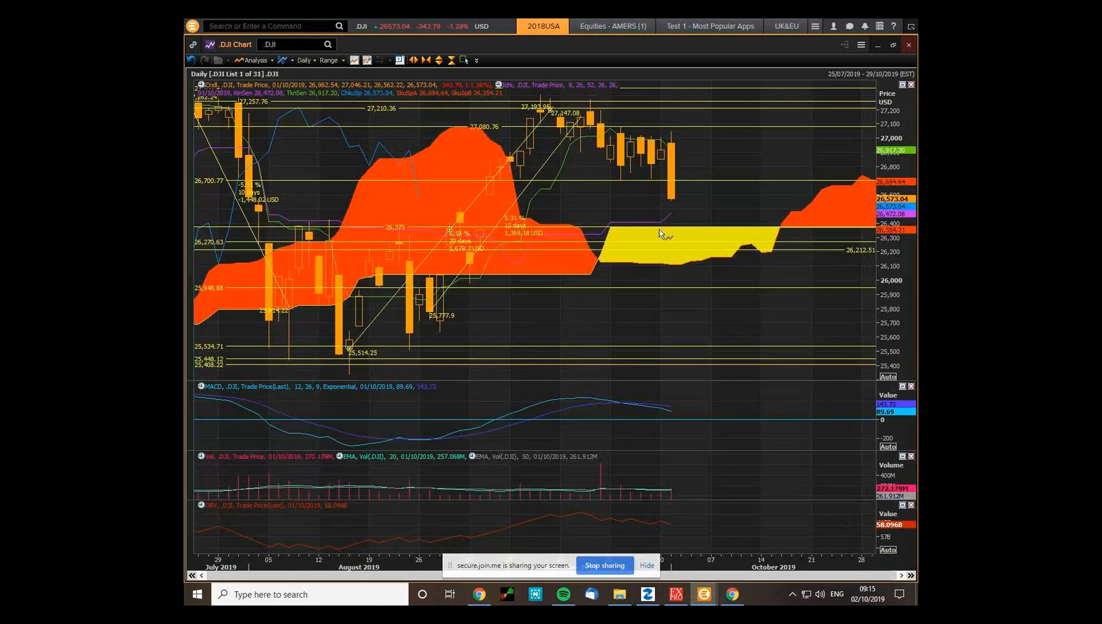
mouse_move(666, 230)
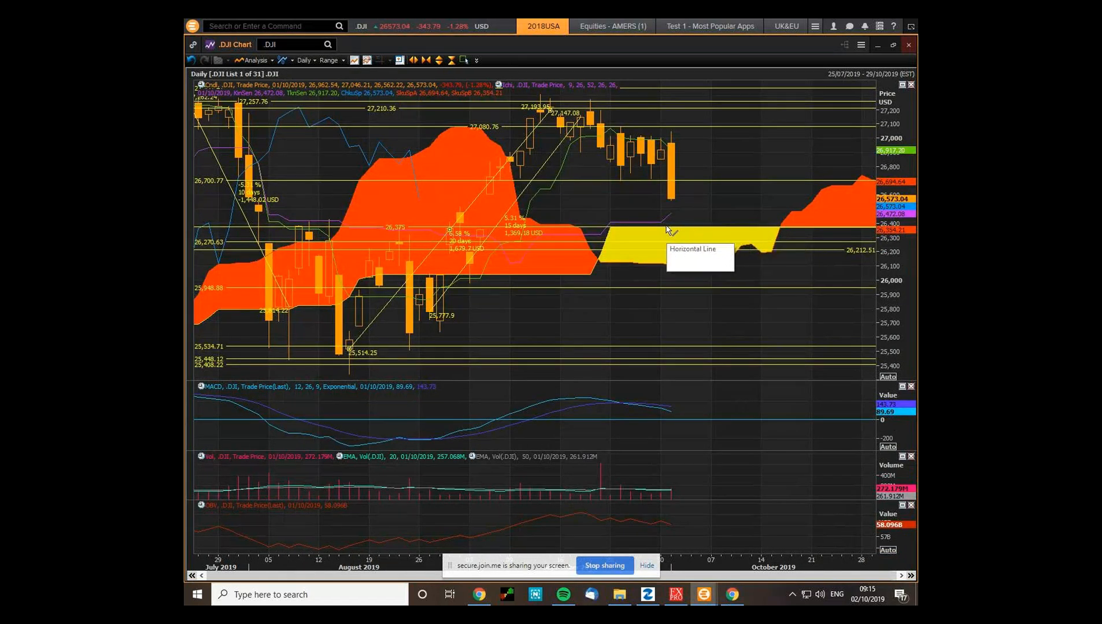
mouse_move(759, 254)
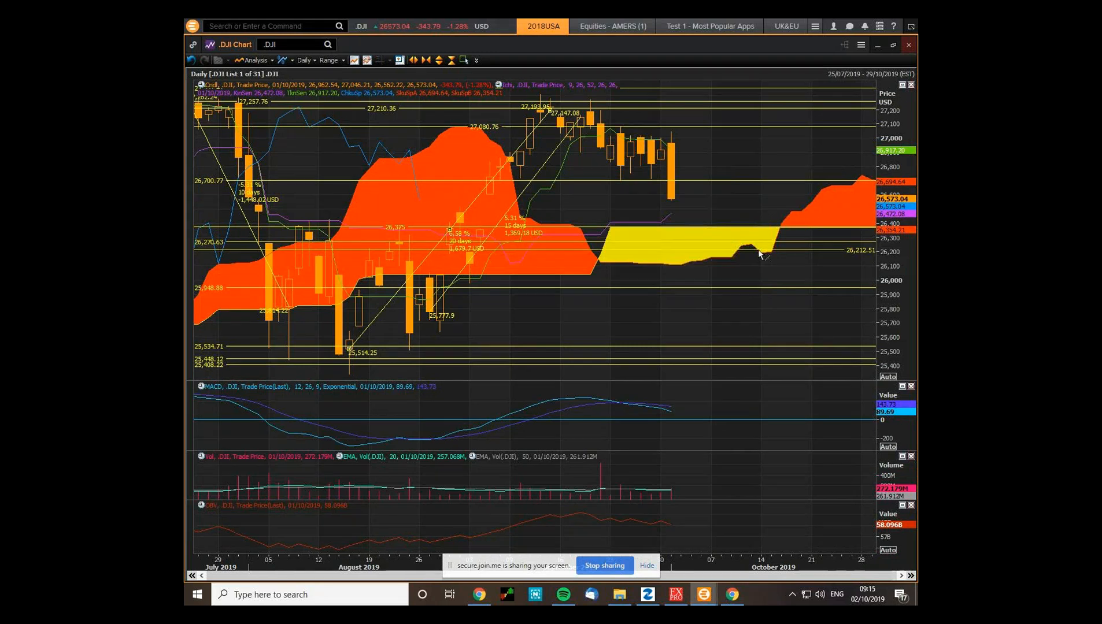
mouse_move(686, 204)
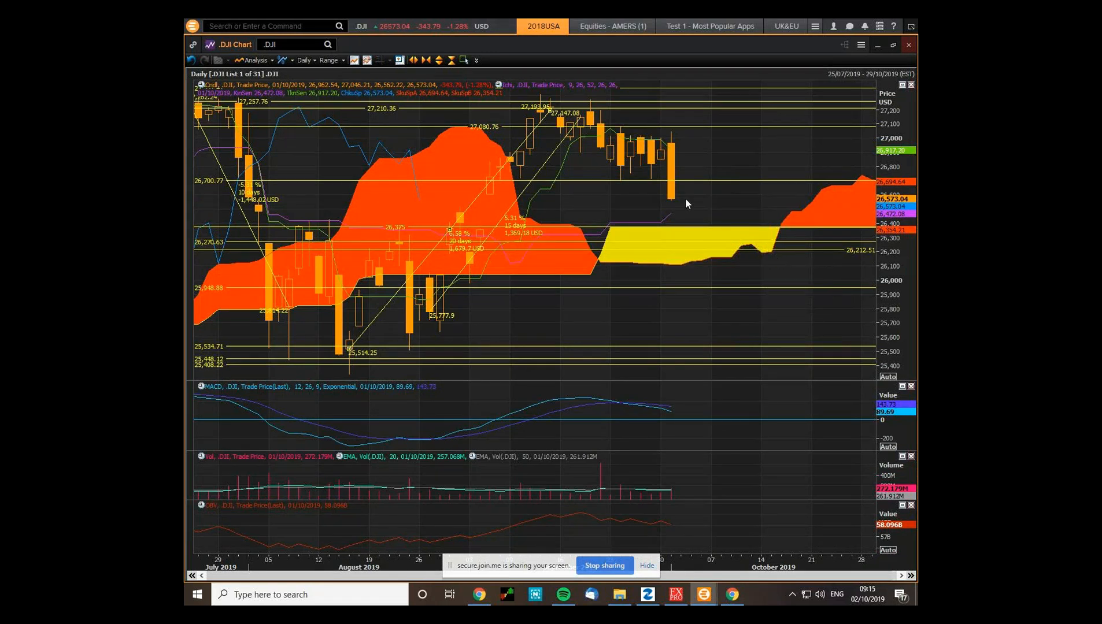
mouse_move(707, 232)
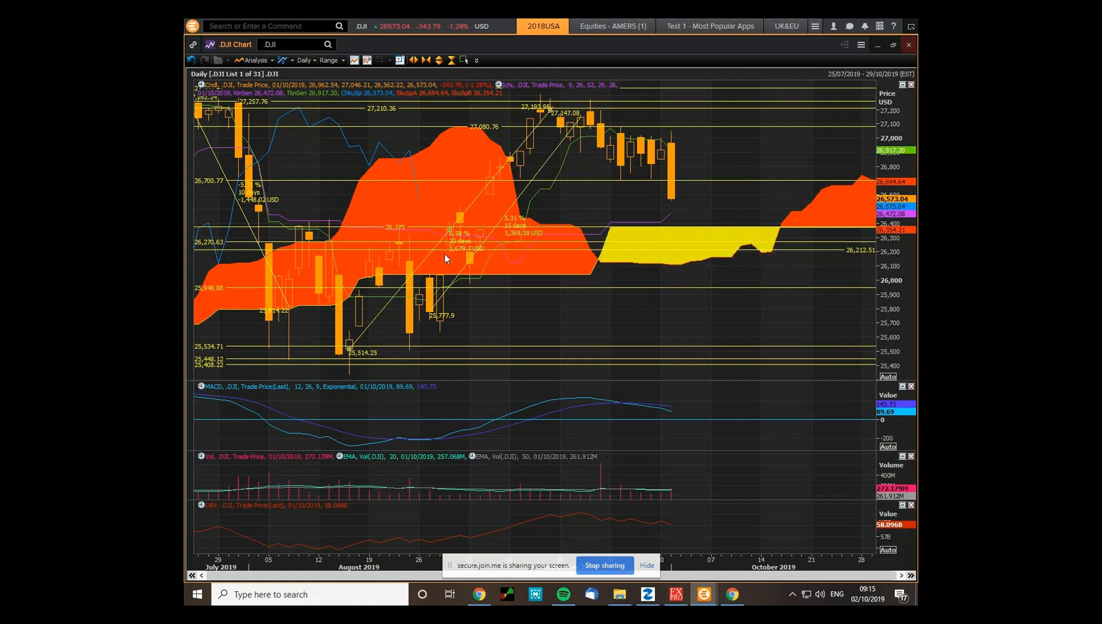
mouse_move(499, 248)
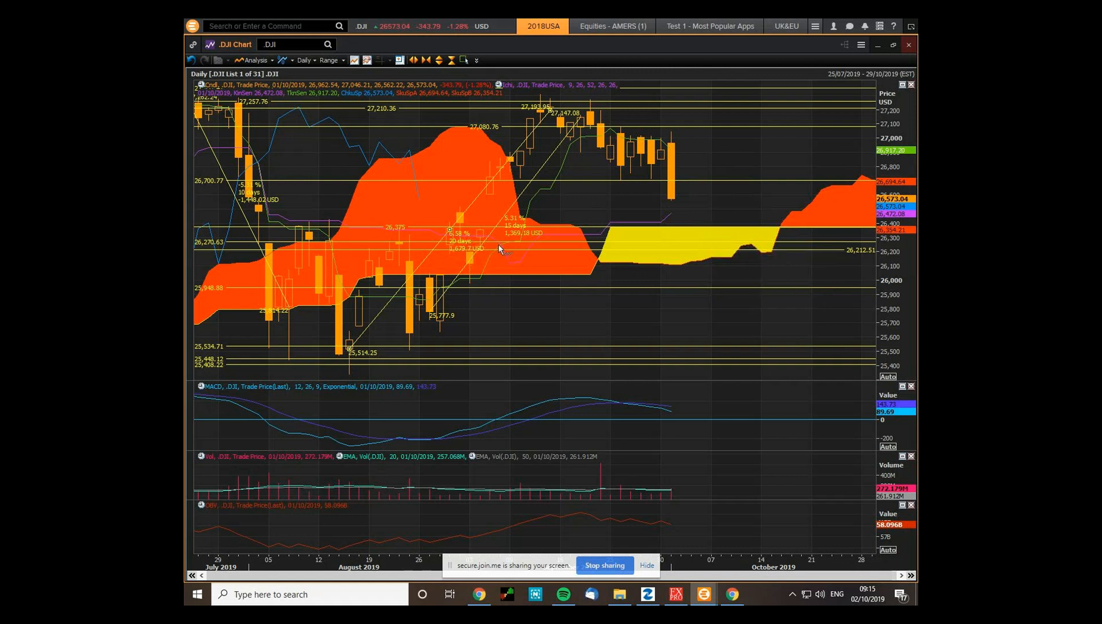
mouse_move(587, 307)
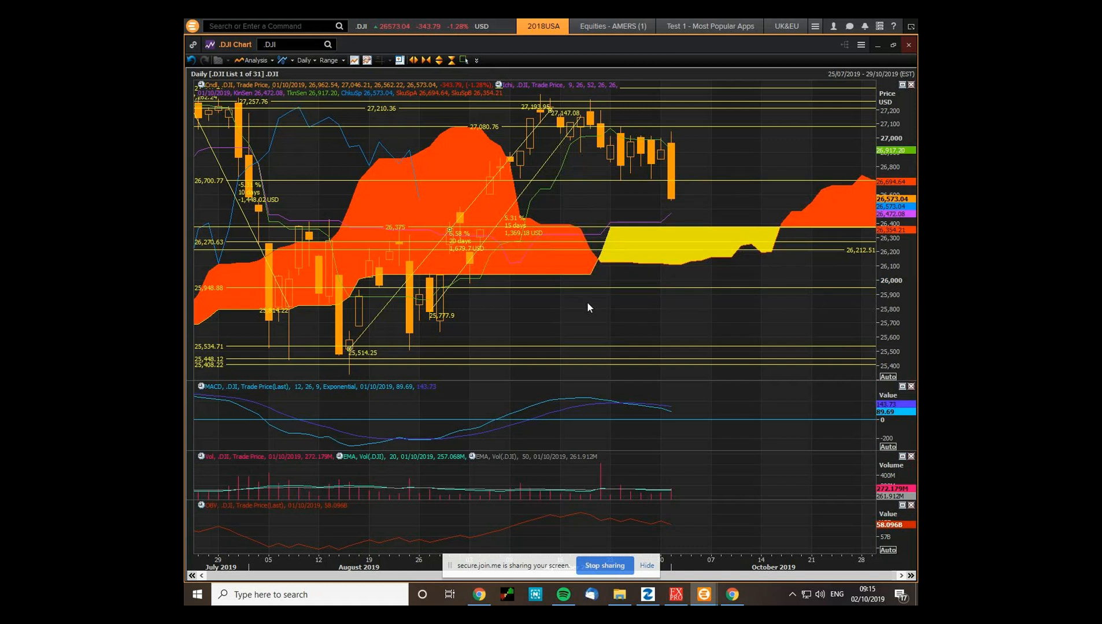
mouse_move(596, 311)
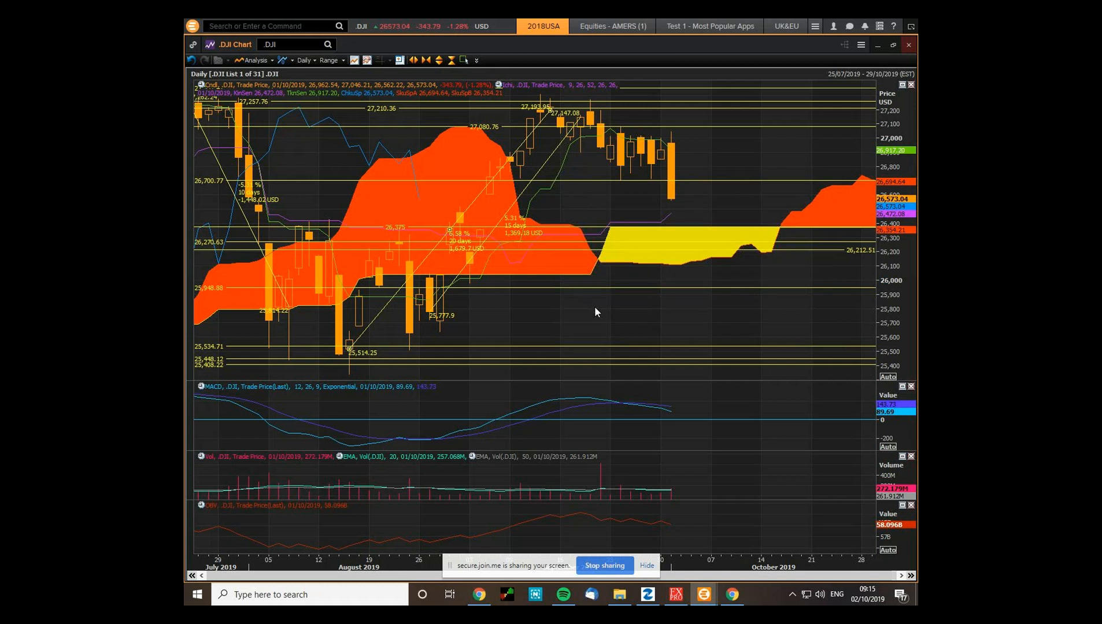
mouse_move(892, 237)
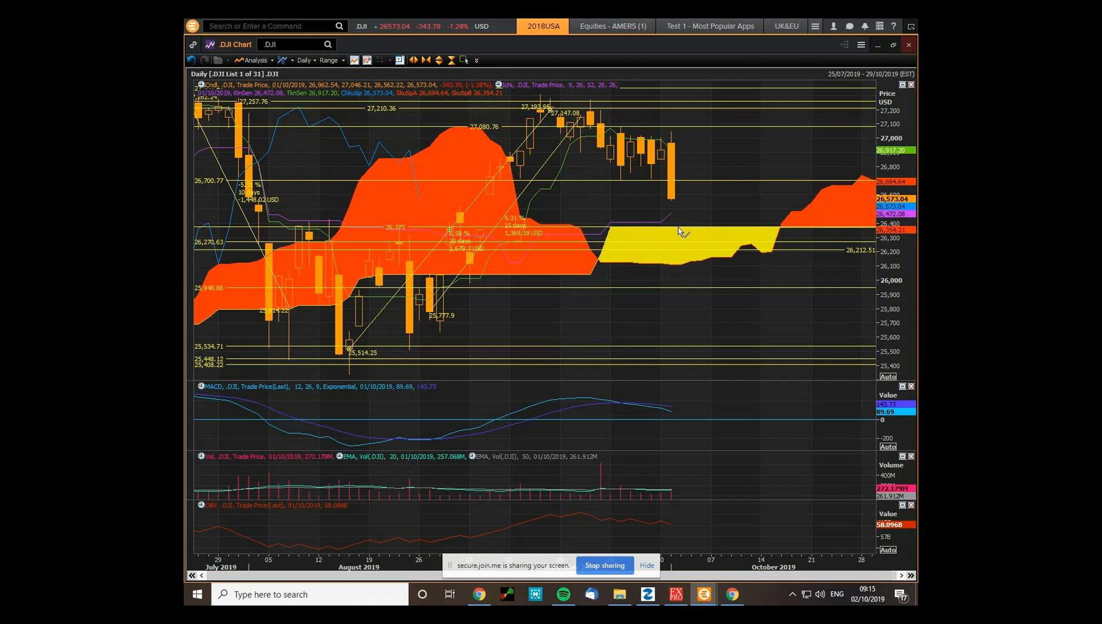
mouse_move(404, 232)
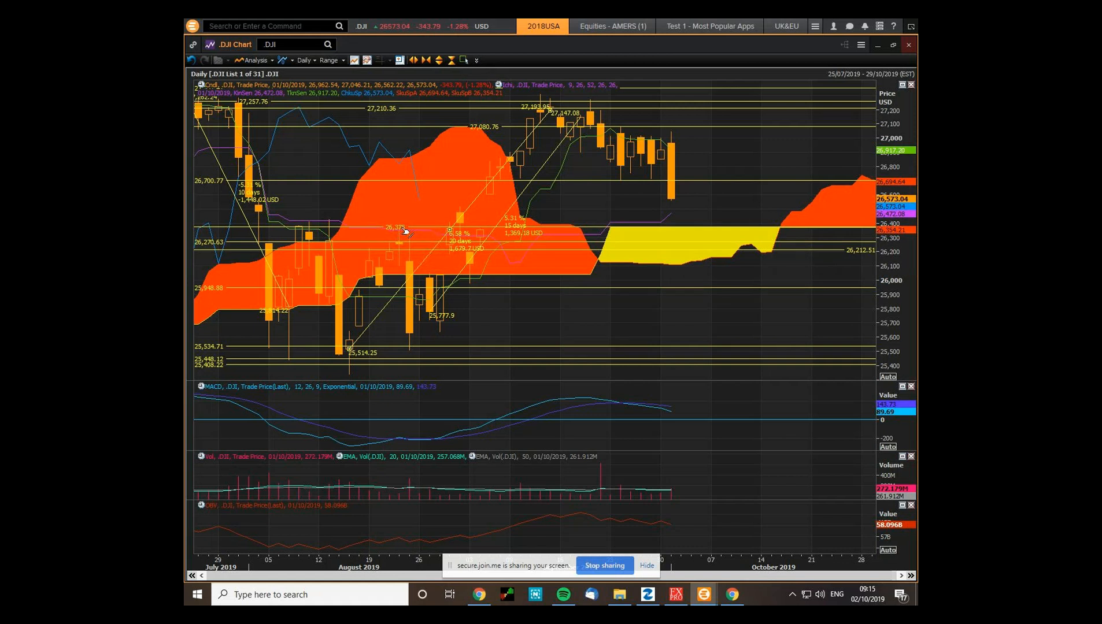
mouse_move(575, 230)
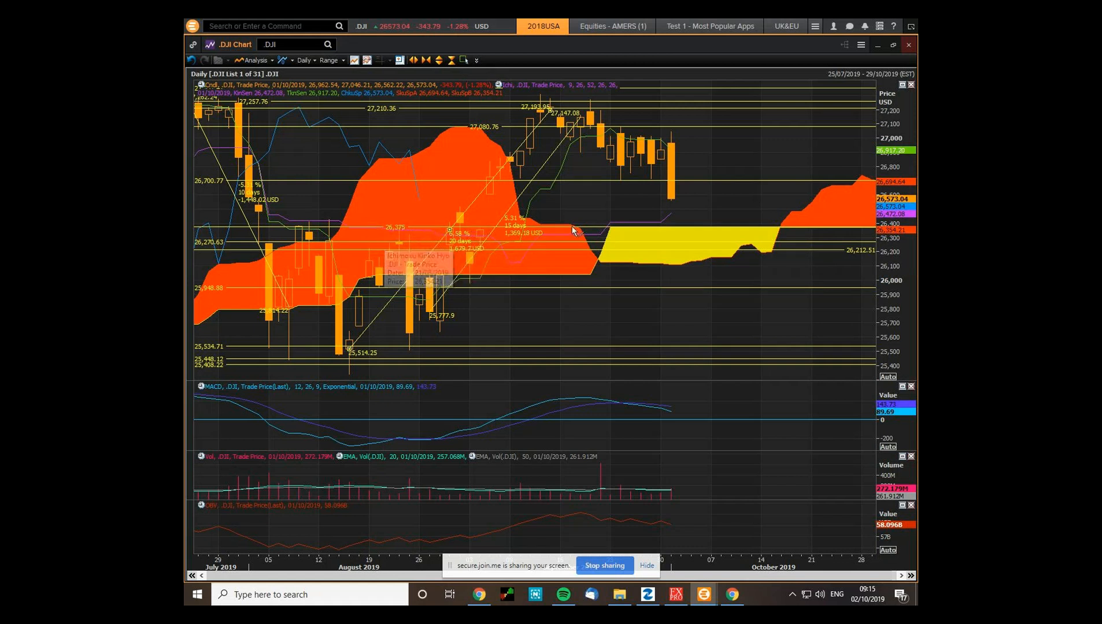